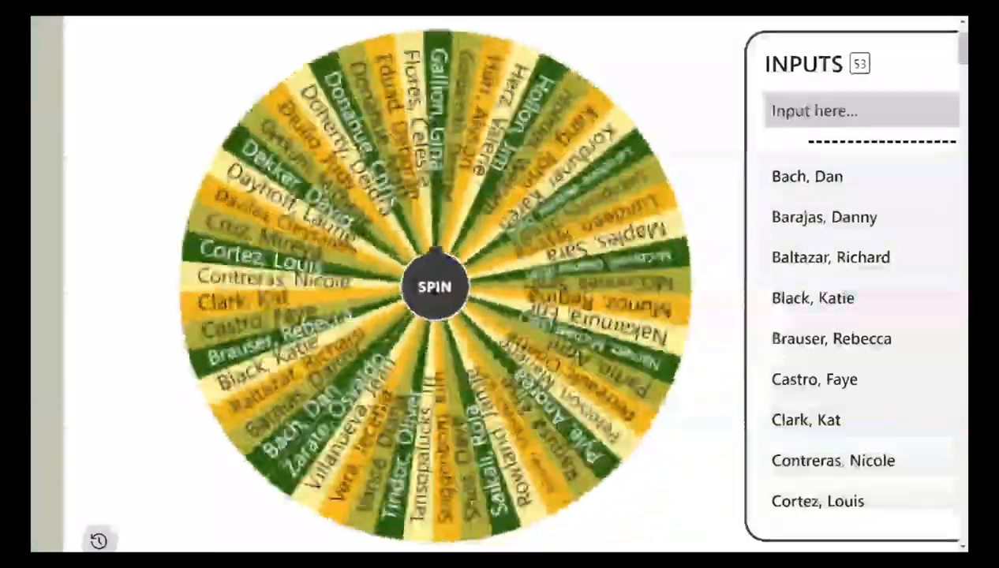
Spin the Picker Wheel holding the 53 student names.
{"action": "left_click", "coordinate": [436, 287]}
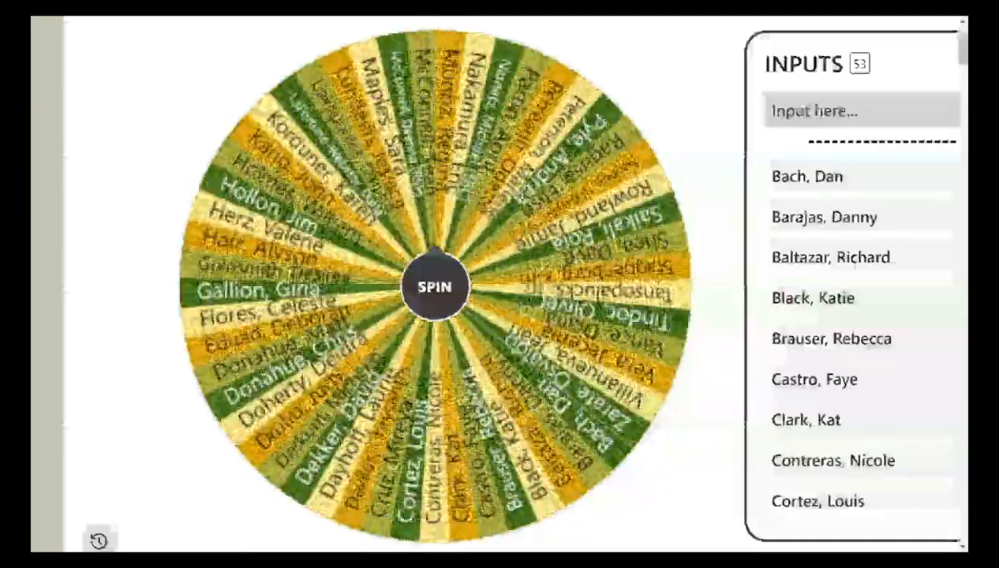
{"action": "left_click", "coordinate": [436, 285]}
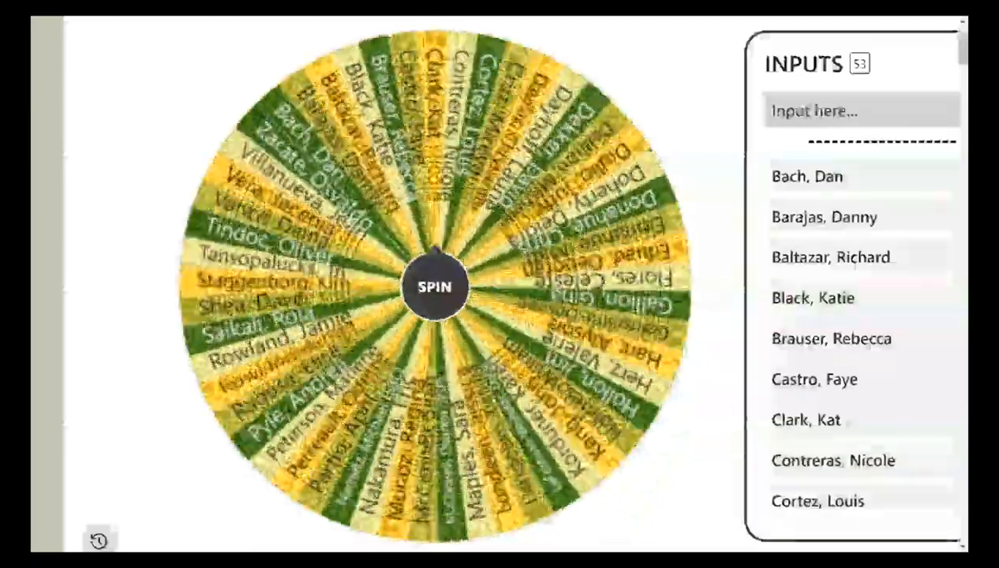
{"action": "left_click", "coordinate": [436, 285]}
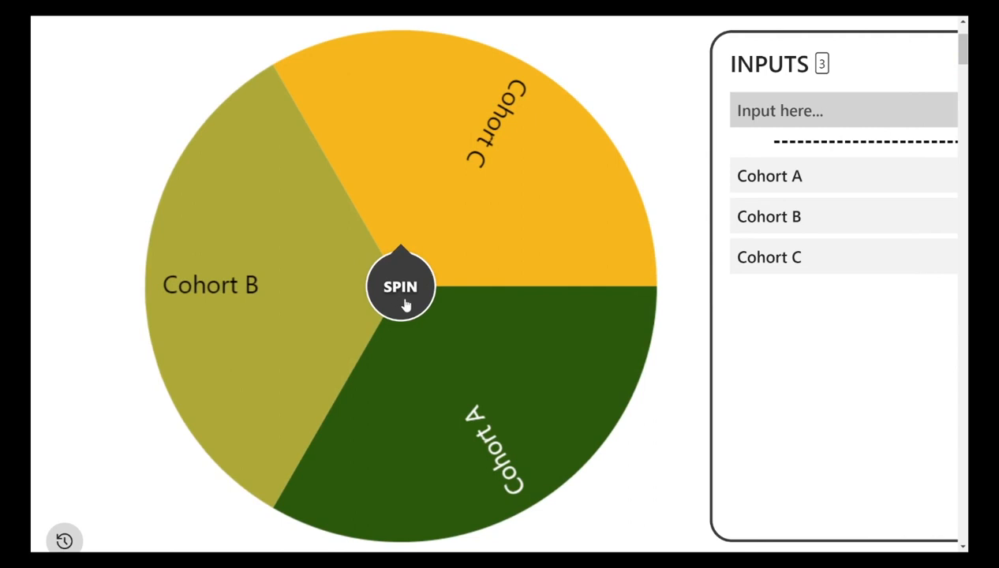
Spin the Cohort A/B/C wheel until it announces Cohort B as the winner.
{"action": "left_click", "coordinate": [401, 286]}
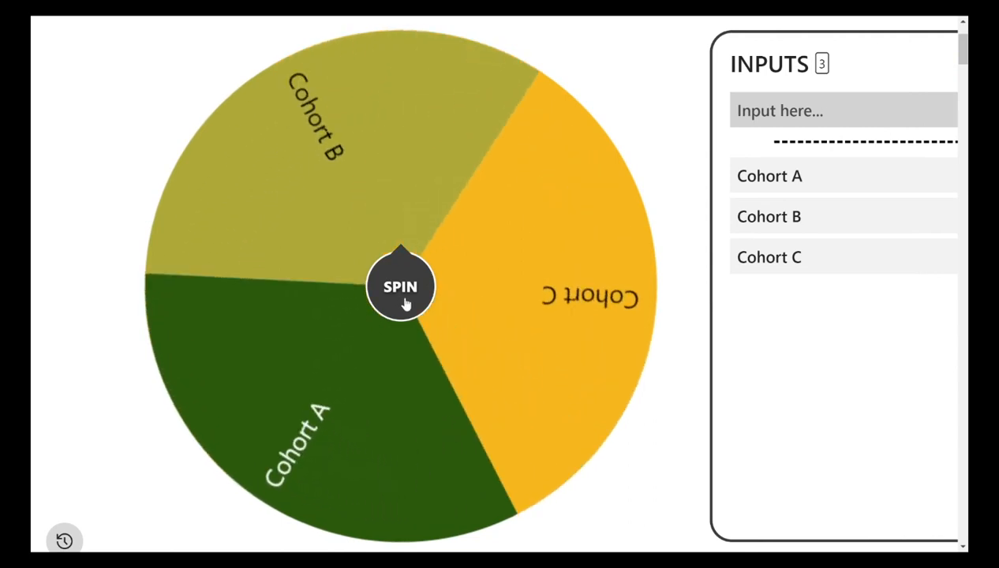
{"action": "left_click", "coordinate": [401, 285]}
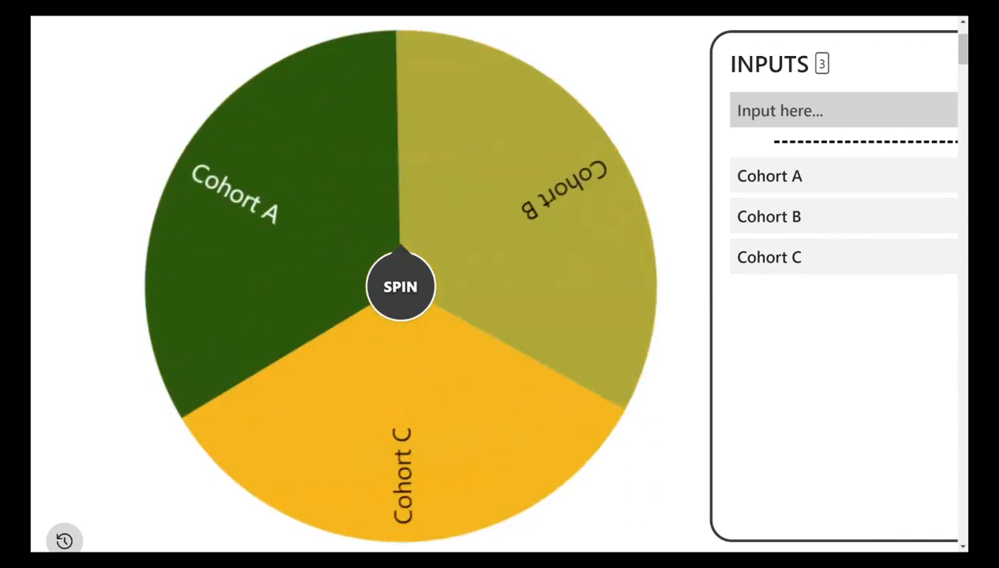
{"action": "left_click", "coordinate": [401, 286]}
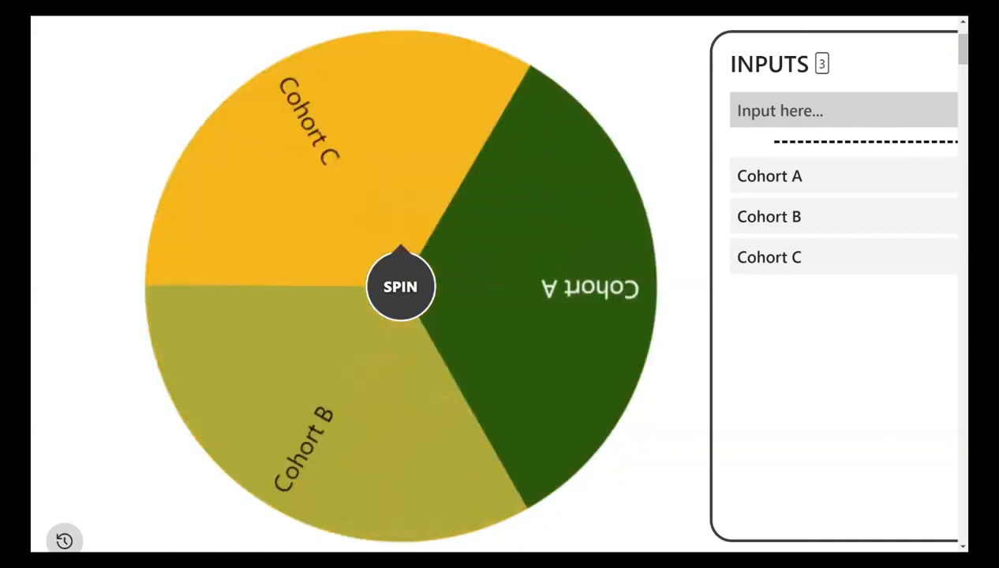
{"action": "left_click", "coordinate": [401, 286]}
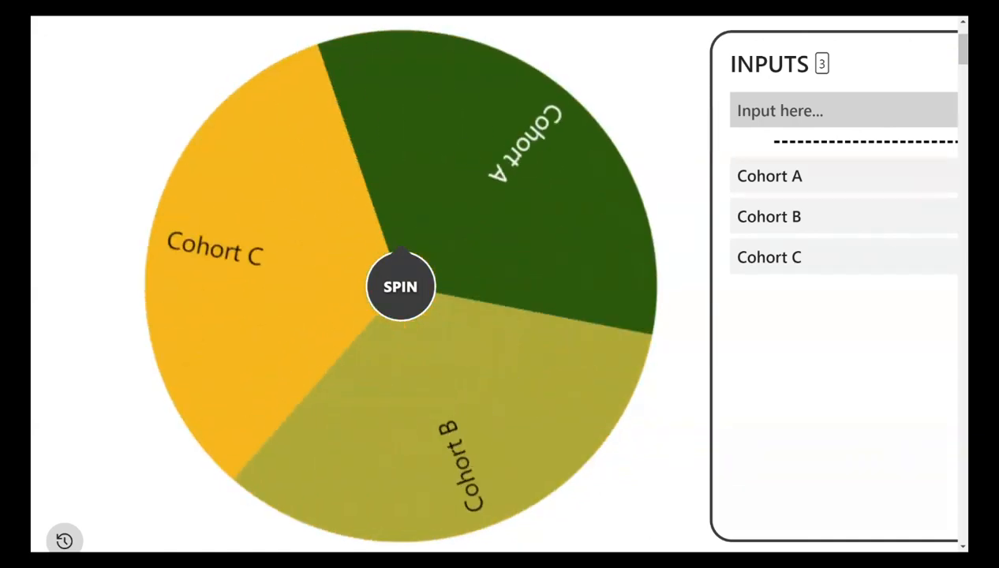
{"action": "left_click", "coordinate": [400, 285]}
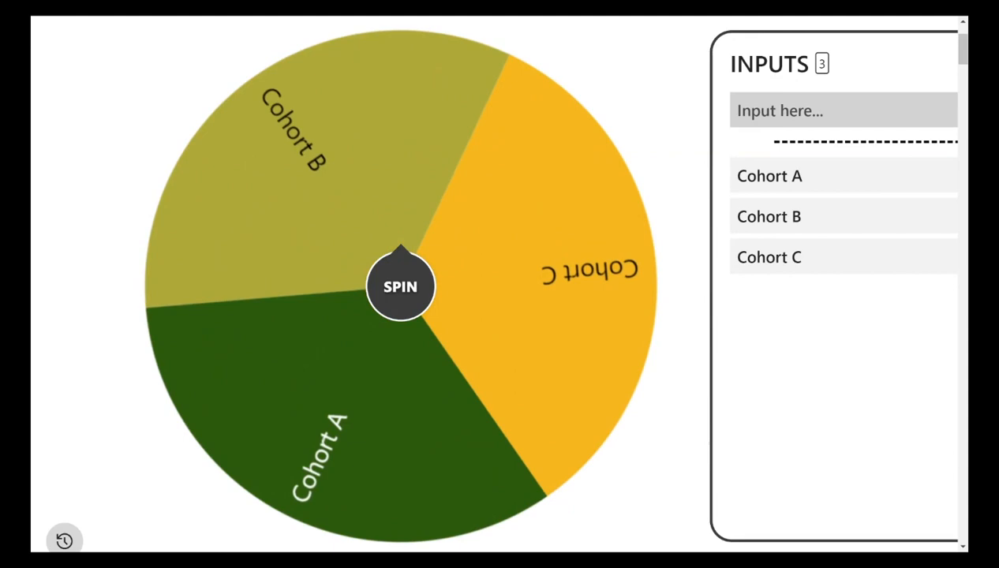
{"action": "left_click", "coordinate": [401, 285]}
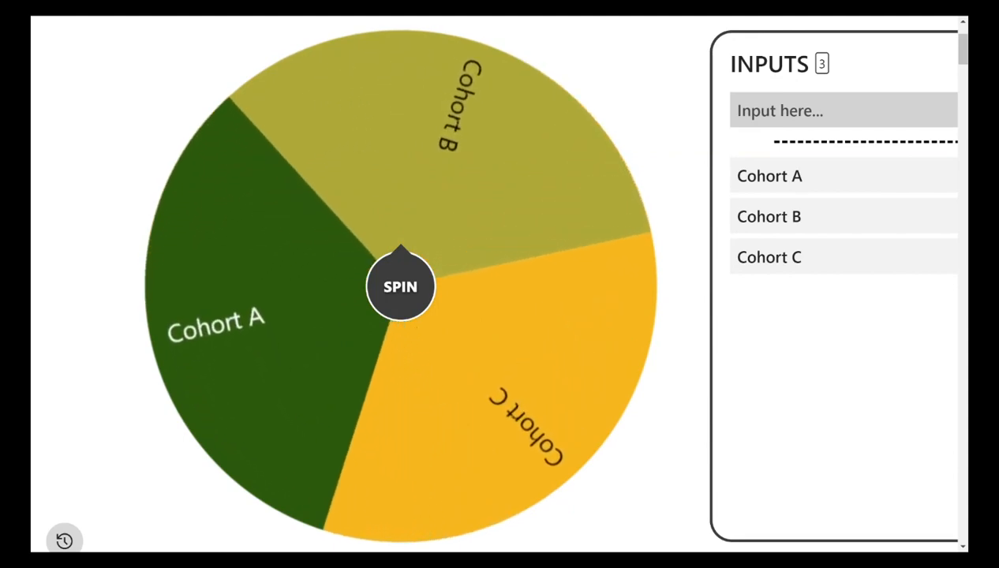
{"action": "left_click", "coordinate": [401, 287]}
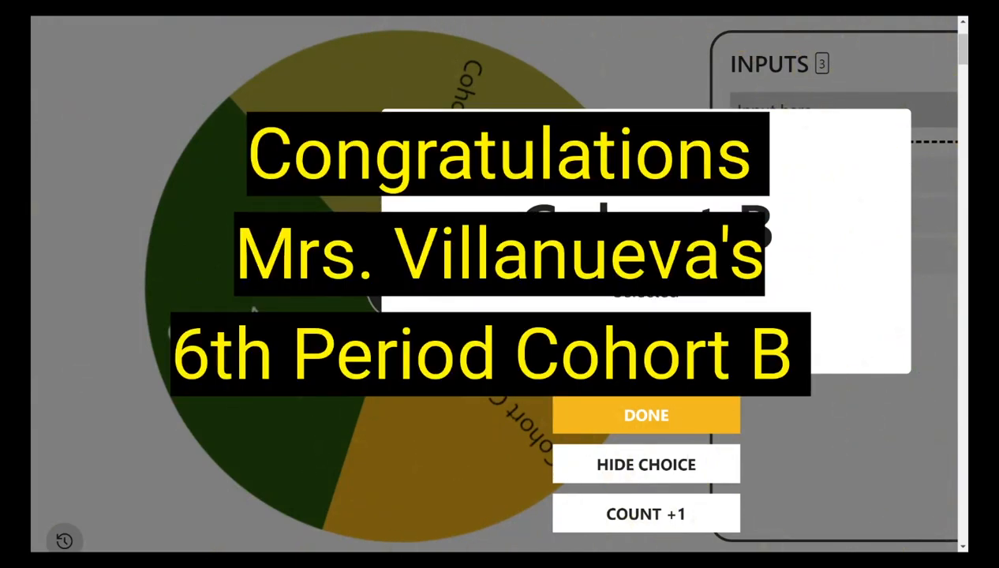
{"action": "mouse_move", "coordinate": [609, 404]}
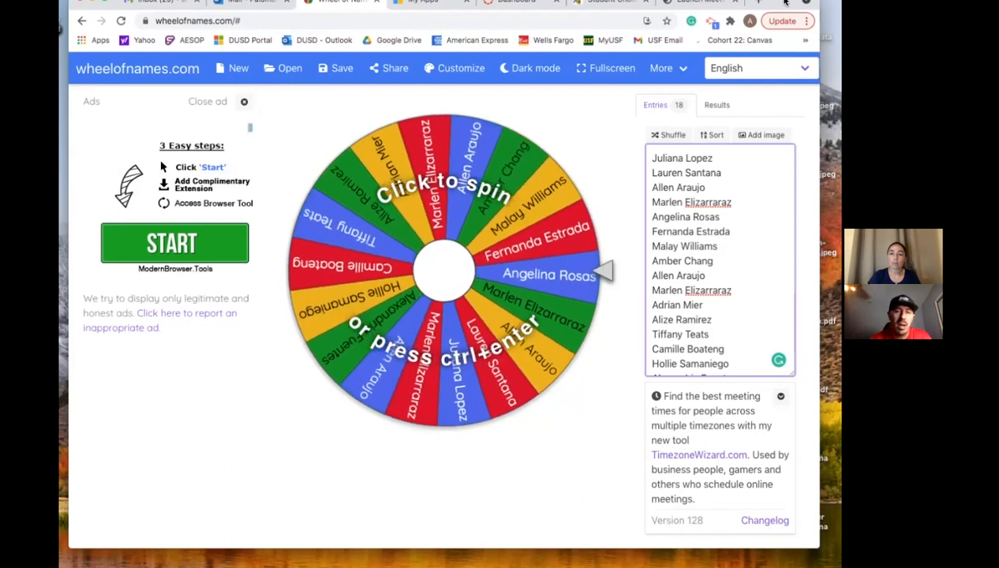
{"action": "left_click", "coordinate": [442, 268]}
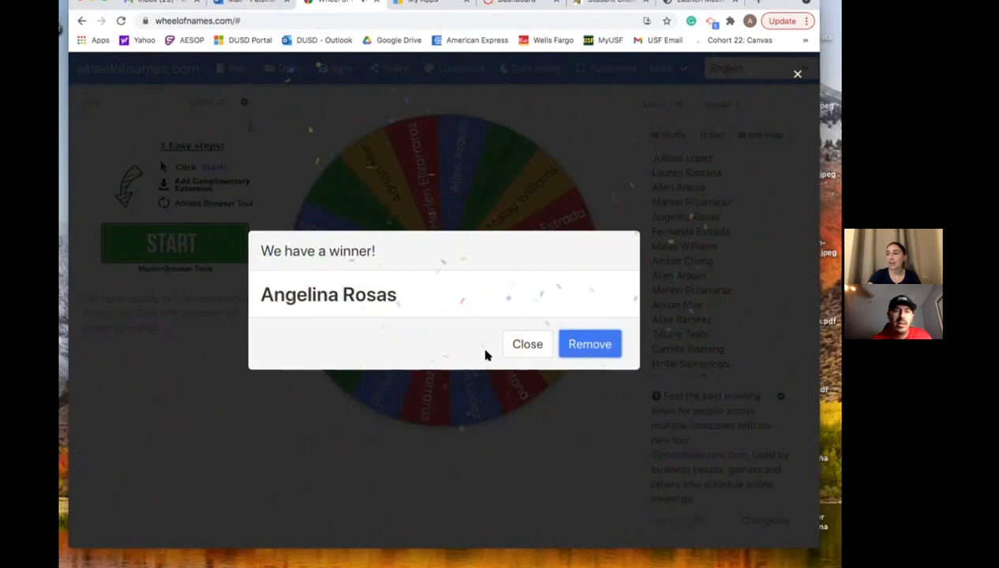
{"action": "mouse_move", "coordinate": [591, 344]}
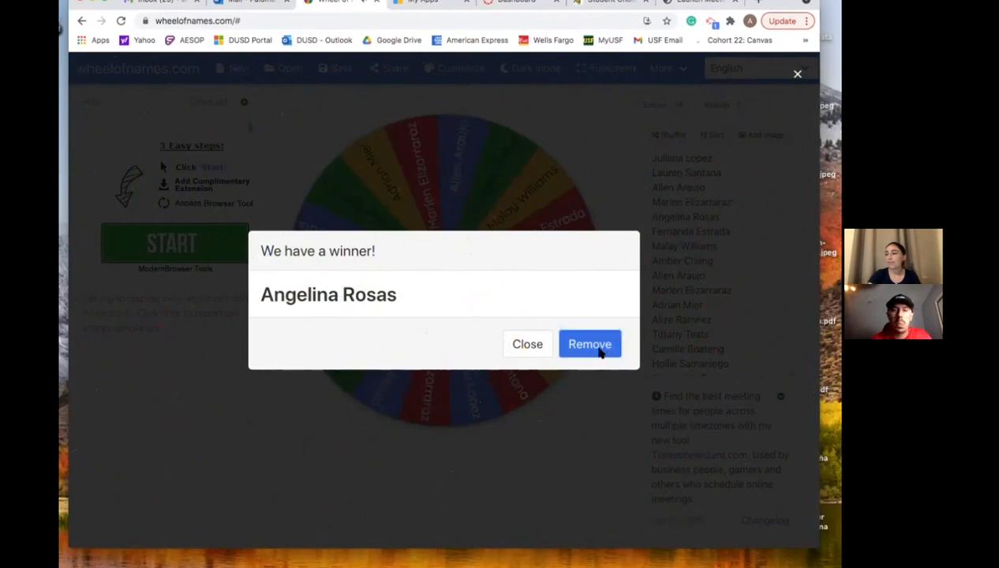
{"action": "left_click", "coordinate": [591, 344]}
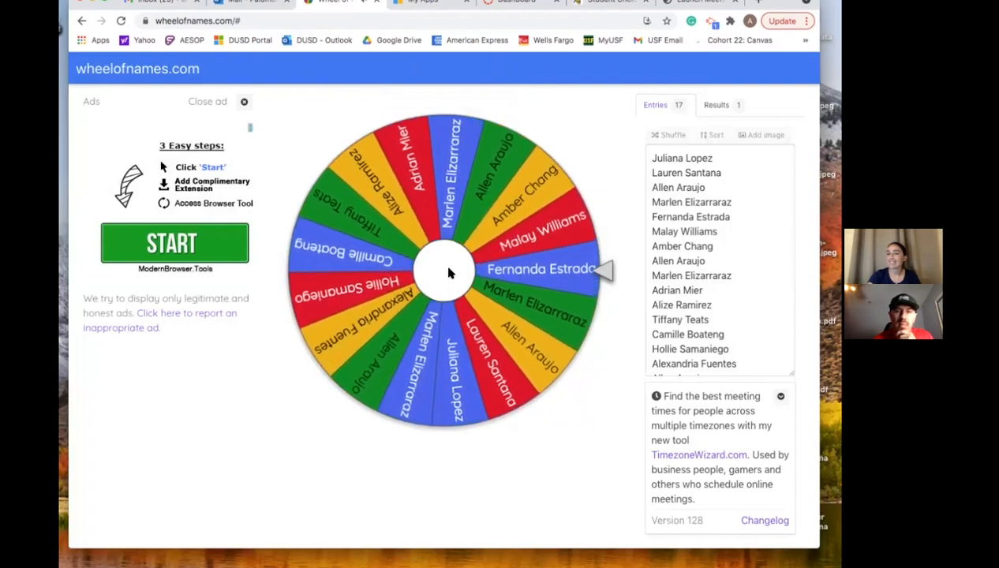
{"action": "left_click", "coordinate": [445, 271]}
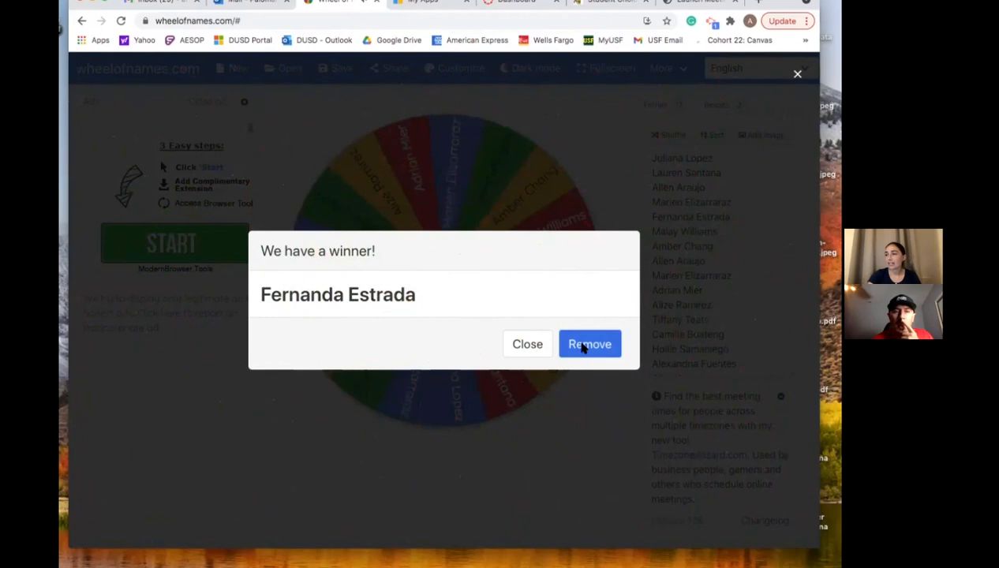
{"action": "left_click", "coordinate": [590, 344]}
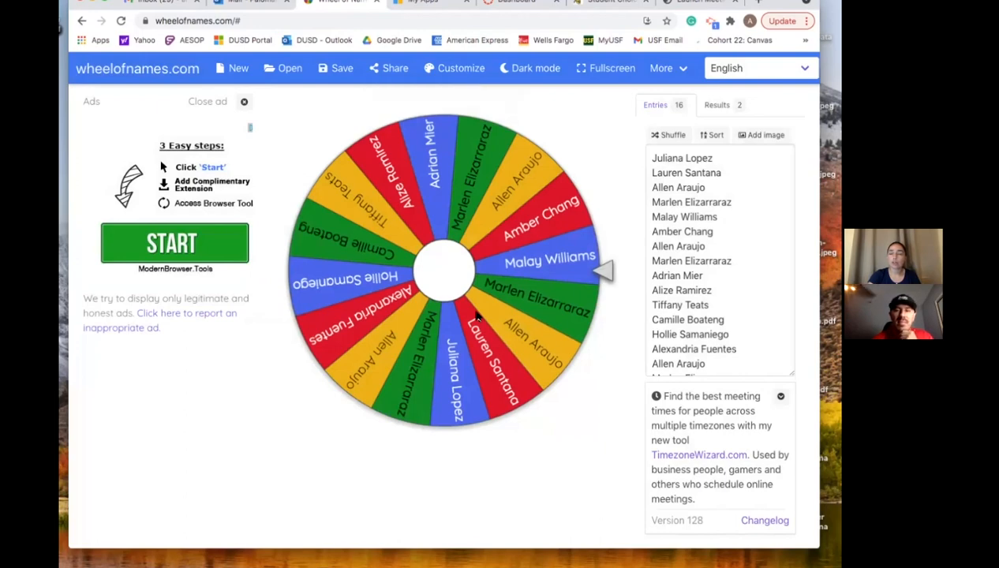
{"action": "mouse_move", "coordinate": [445, 293]}
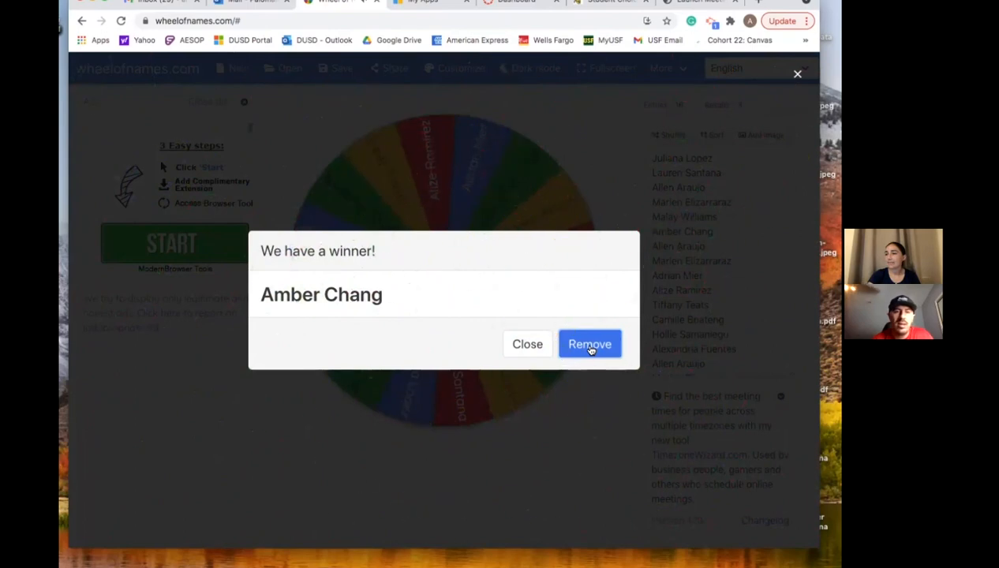
{"action": "left_click", "coordinate": [590, 344]}
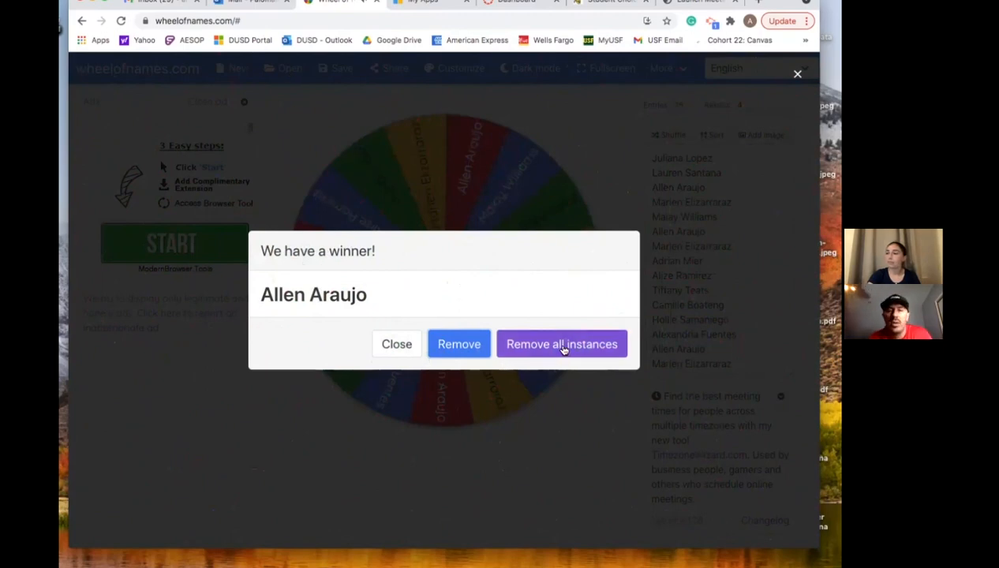
{"action": "left_click", "coordinate": [562, 344]}
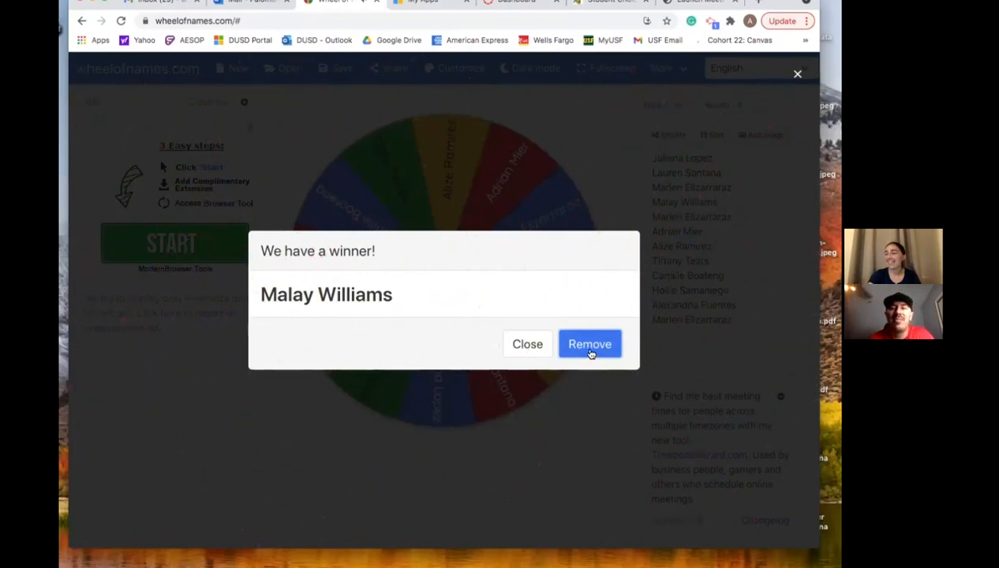
{"action": "left_click", "coordinate": [590, 344]}
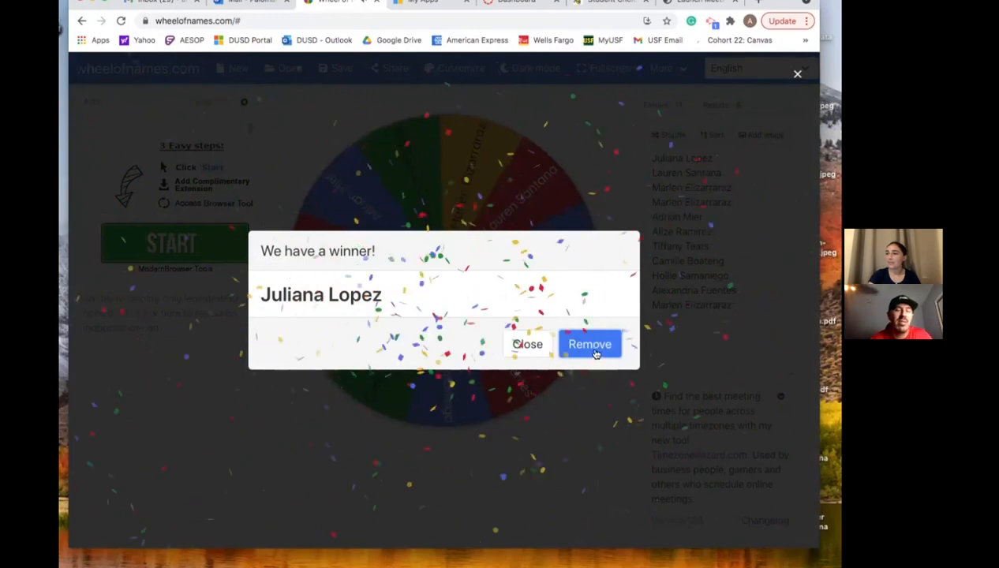
{"action": "left_click", "coordinate": [590, 344]}
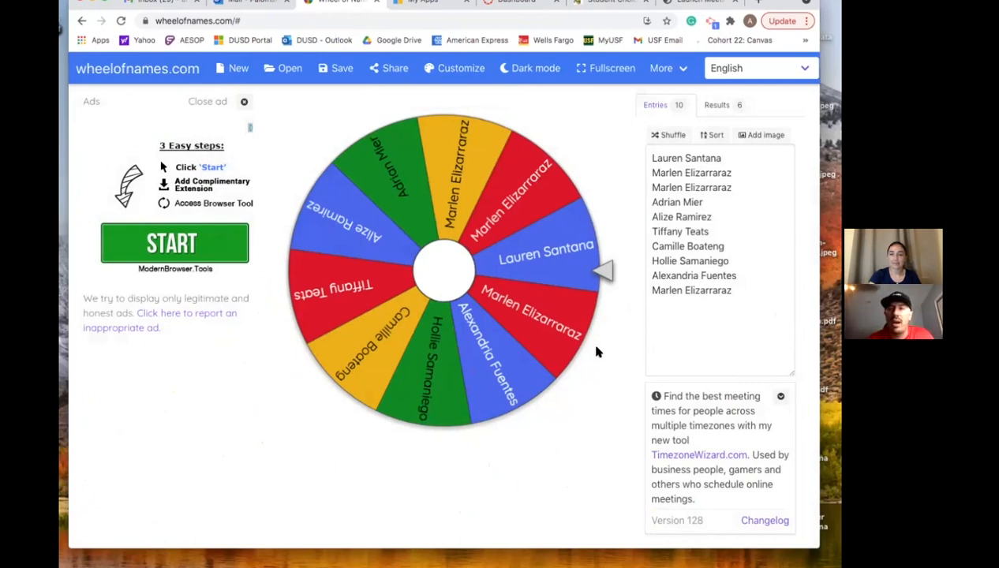
{"action": "mouse_move", "coordinate": [608, 306]}
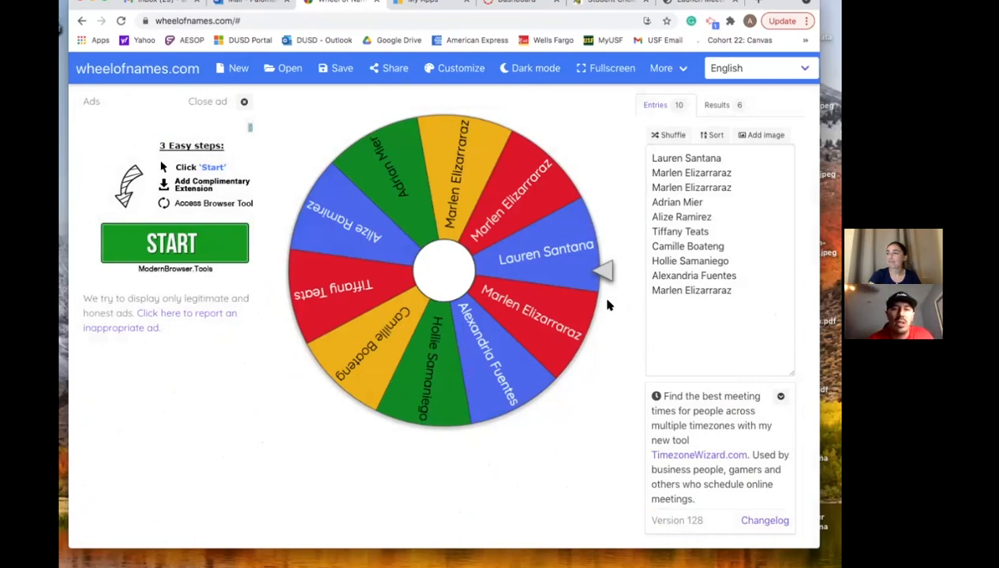
{"action": "mouse_move", "coordinate": [603, 332]}
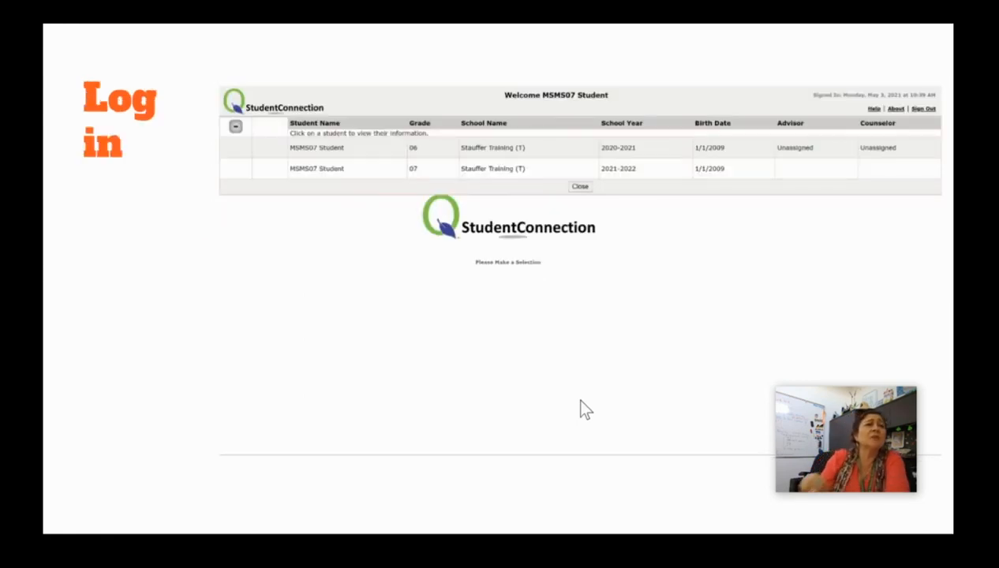
{"action": "mouse_move", "coordinate": [581, 413]}
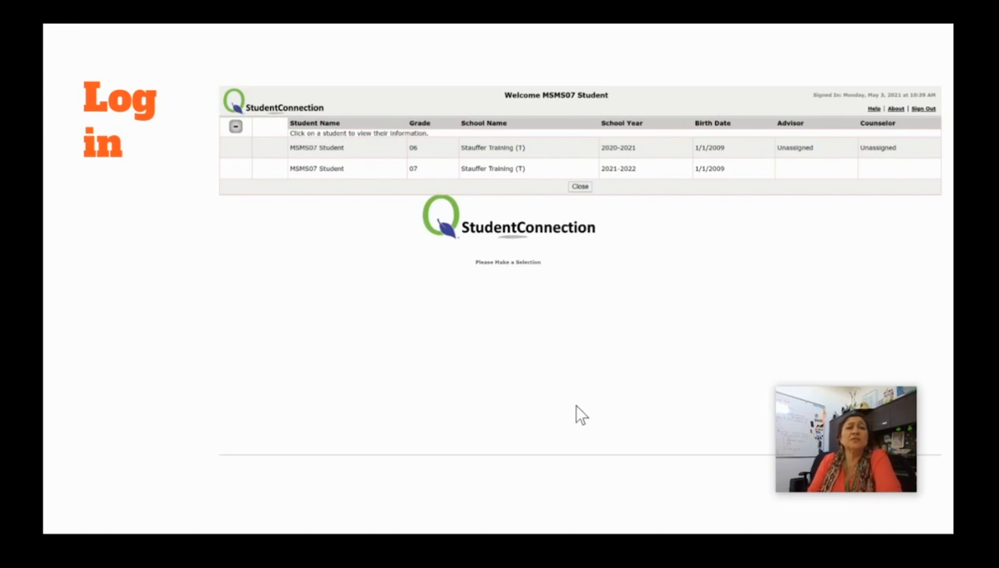
{"action": "mouse_move", "coordinate": [426, 158]}
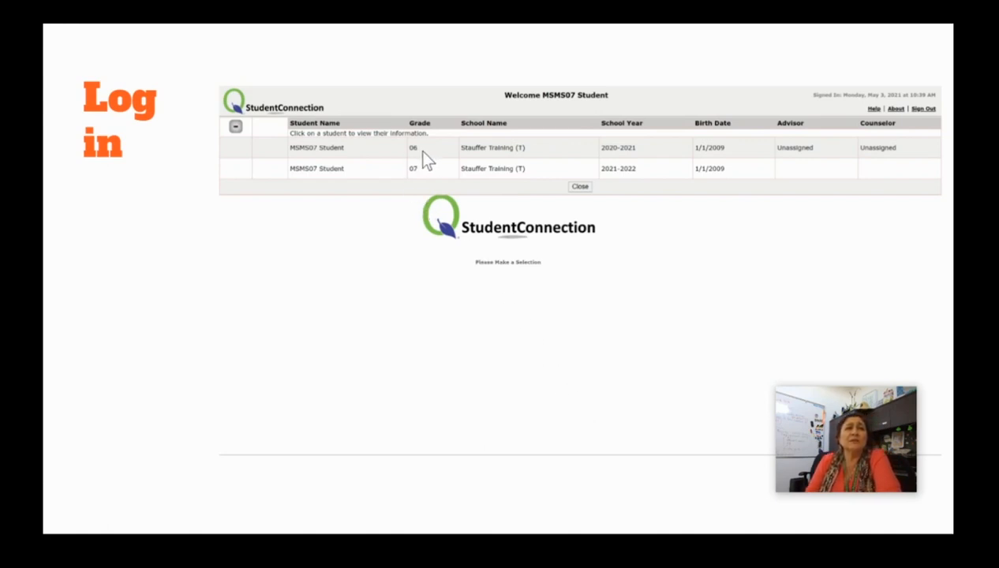
{"action": "mouse_move", "coordinate": [418, 157]}
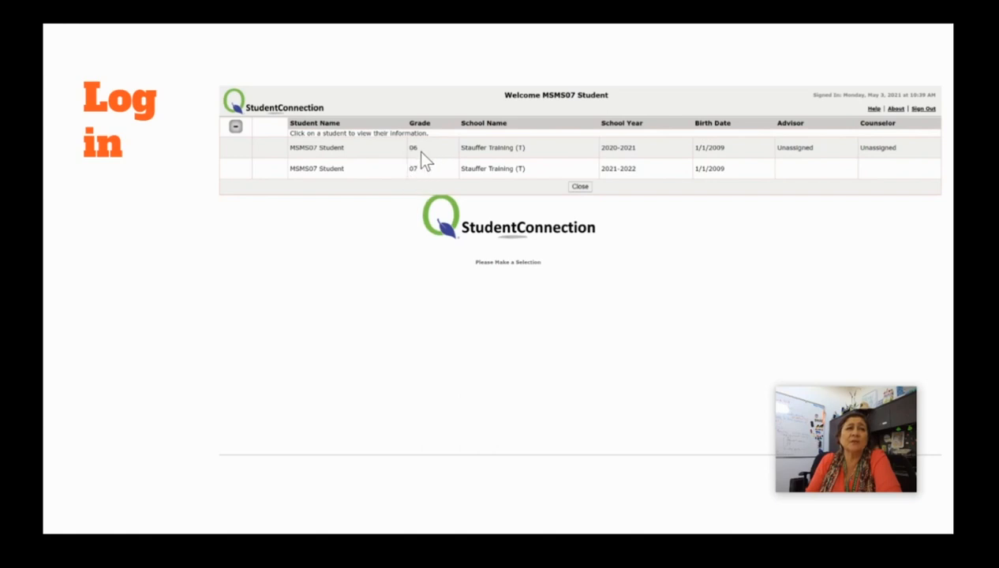
{"action": "mouse_move", "coordinate": [639, 161]}
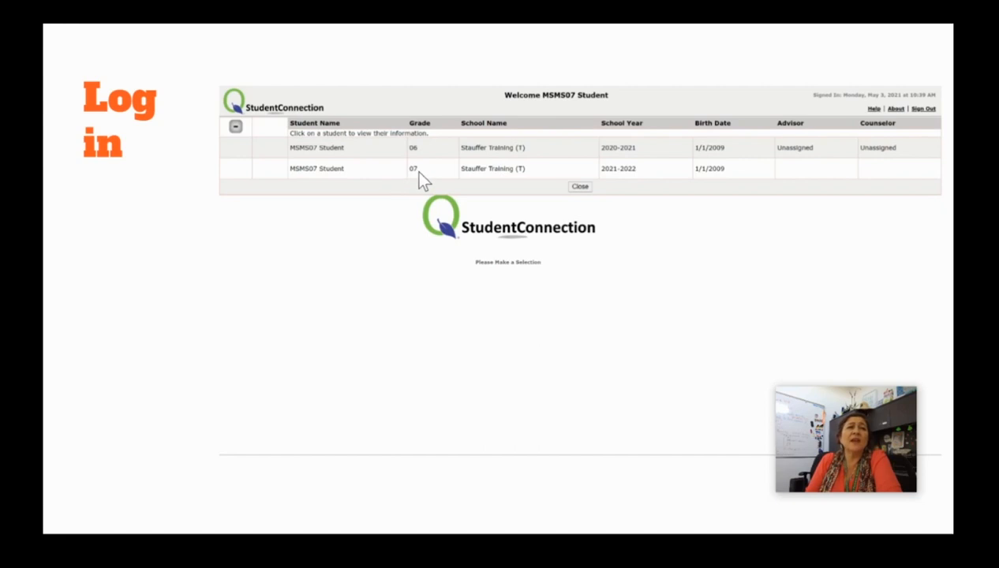
{"action": "mouse_move", "coordinate": [613, 180]}
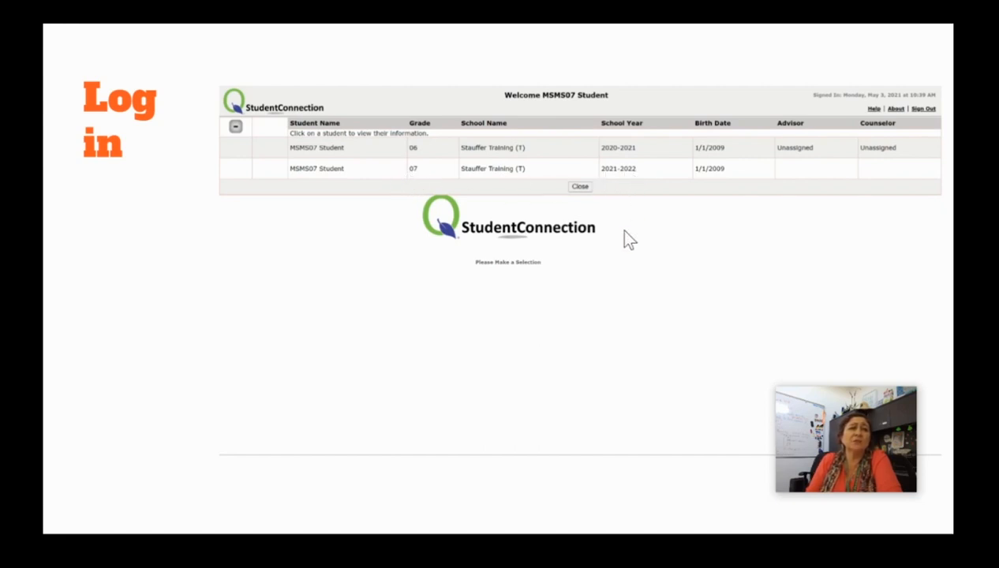
{"action": "mouse_move", "coordinate": [423, 333]}
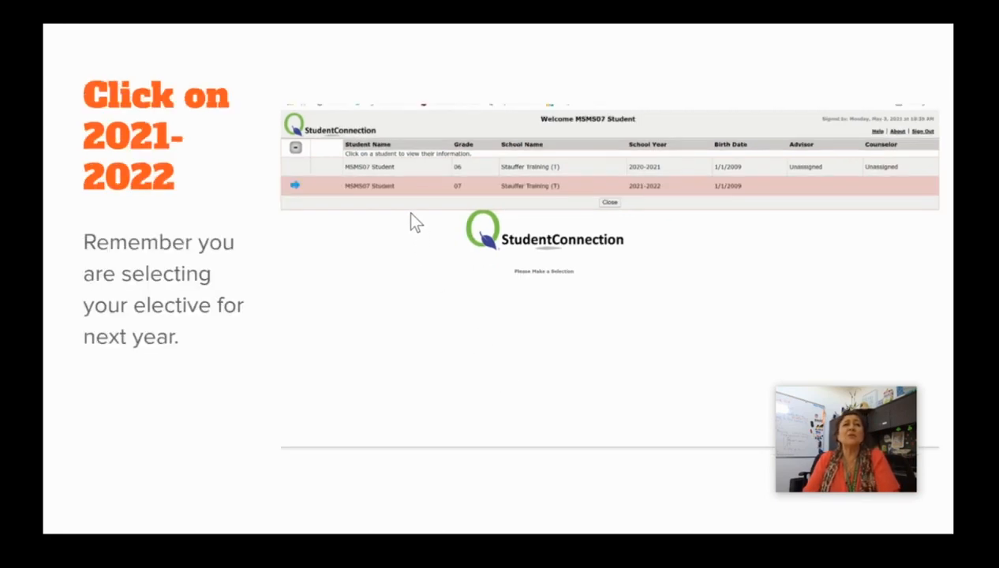
{"action": "mouse_move", "coordinate": [394, 193]}
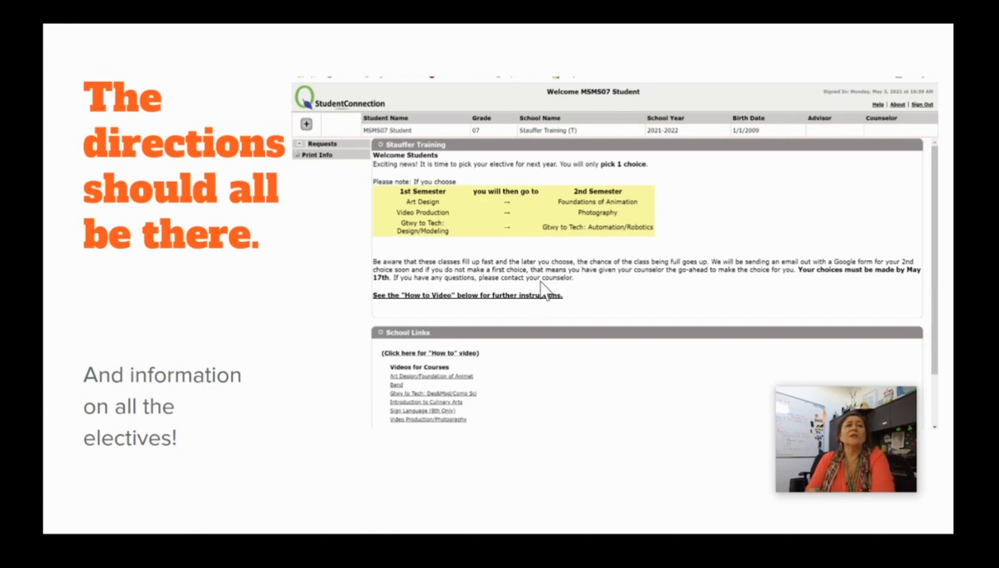
{"action": "mouse_move", "coordinate": [439, 464]}
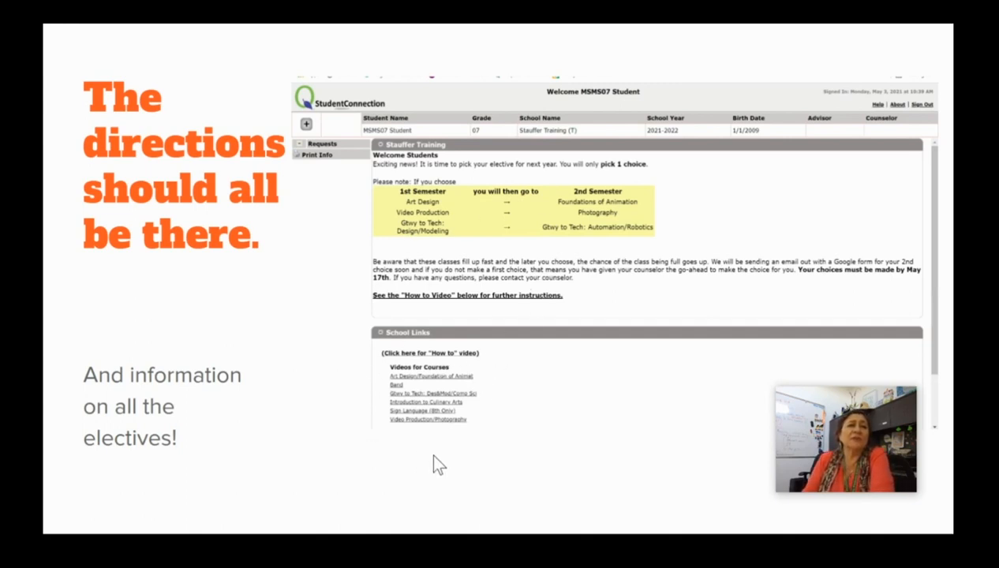
{"action": "mouse_move", "coordinate": [505, 455]}
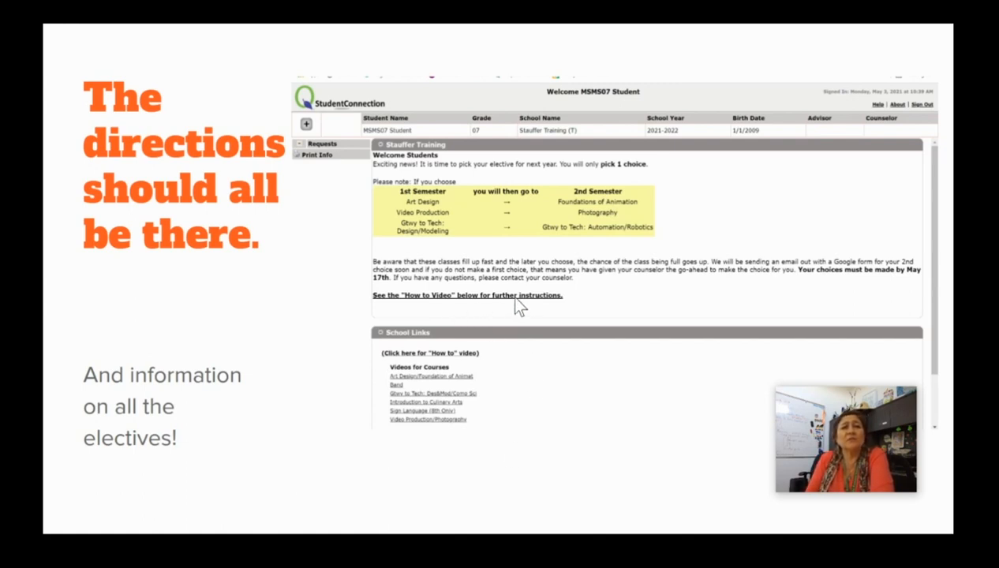
{"action": "mouse_move", "coordinate": [506, 317]}
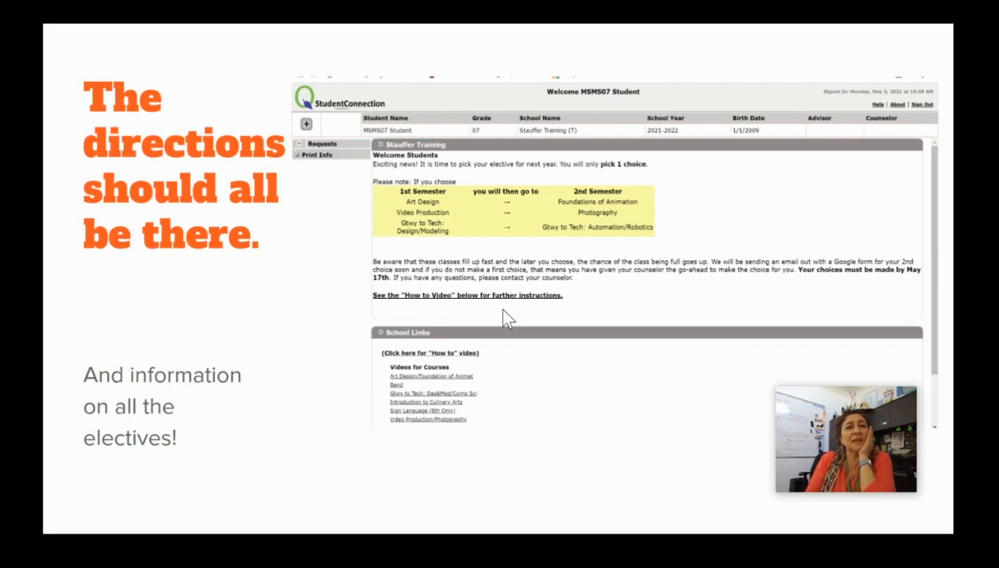
{"action": "mouse_move", "coordinate": [544, 369]}
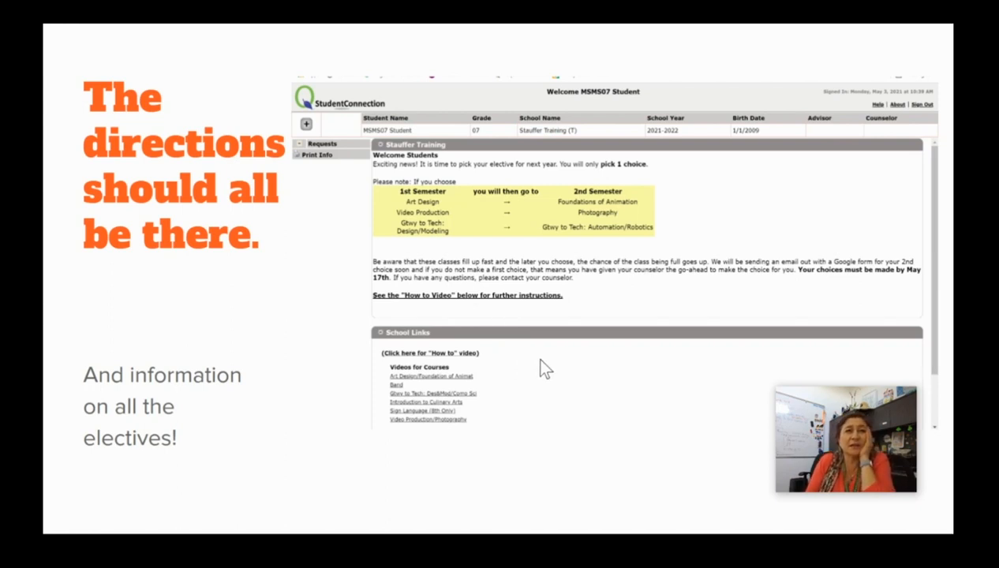
{"action": "mouse_move", "coordinate": [455, 243]}
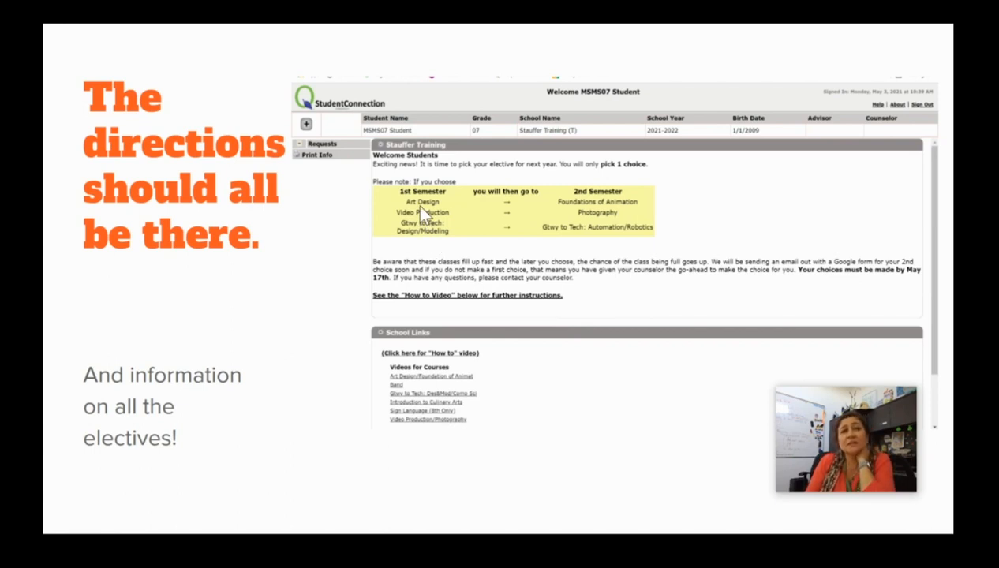
{"action": "mouse_move", "coordinate": [580, 212]}
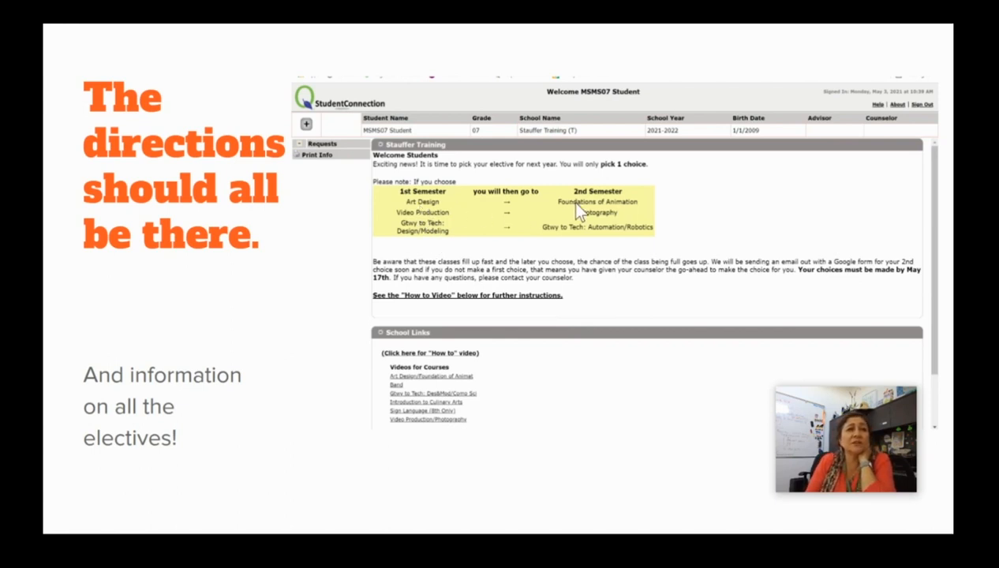
{"action": "mouse_move", "coordinate": [434, 224]}
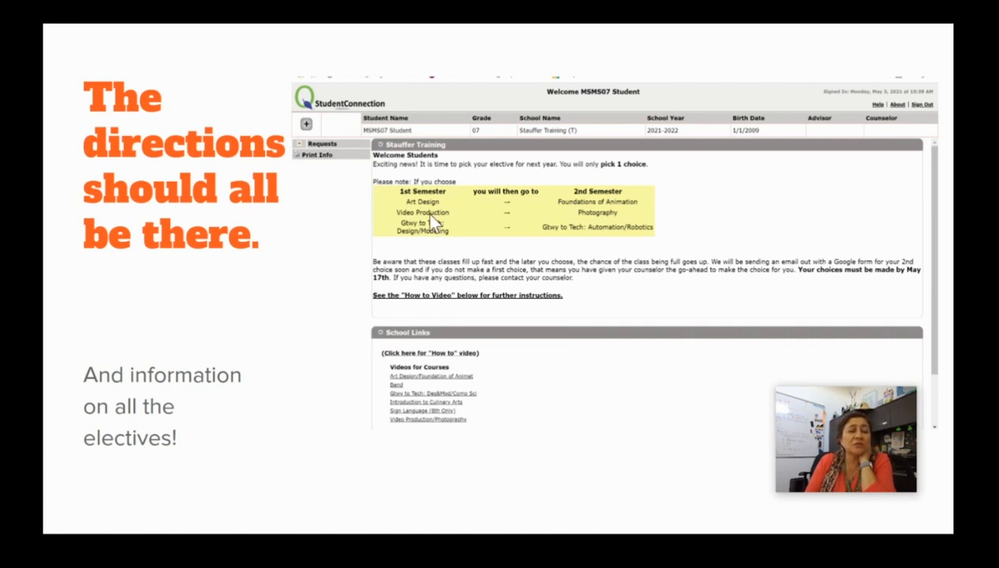
{"action": "mouse_move", "coordinate": [603, 229]}
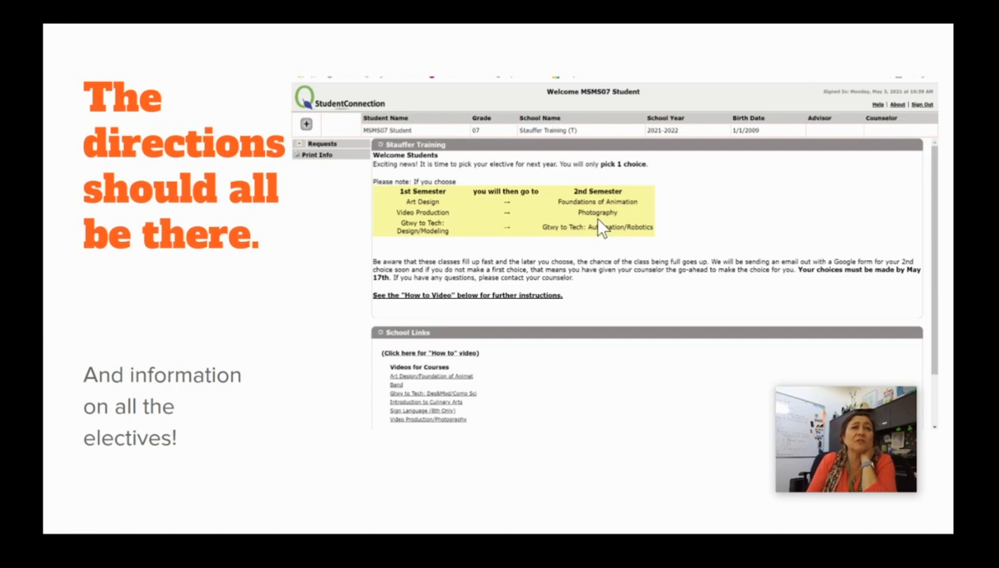
{"action": "mouse_move", "coordinate": [426, 240]}
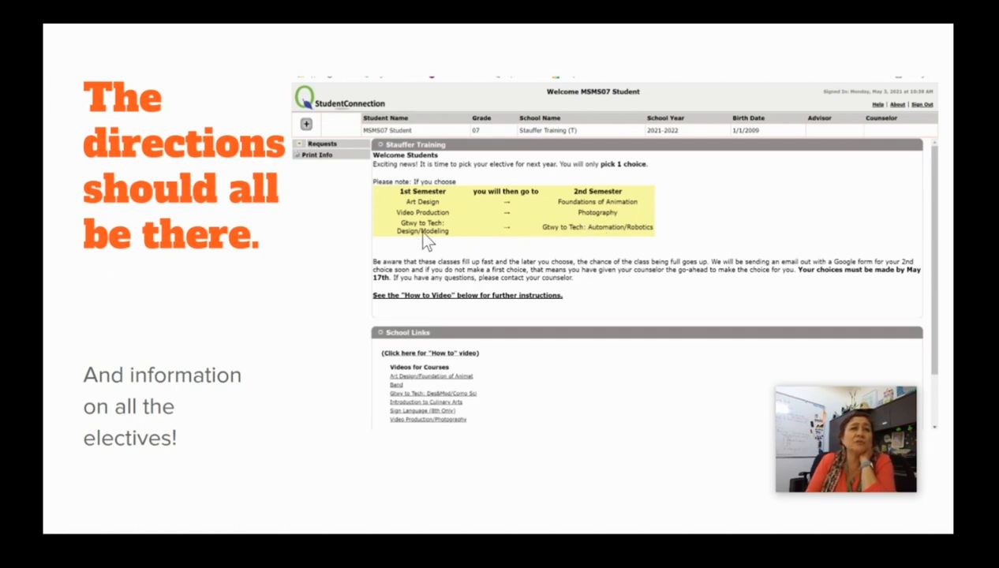
{"action": "mouse_move", "coordinate": [491, 240]}
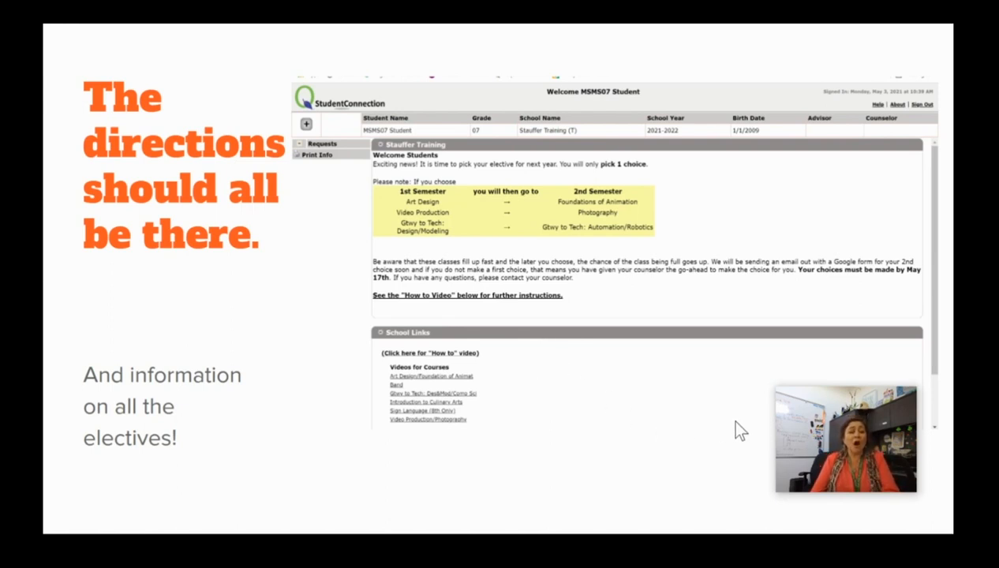
{"action": "mouse_move", "coordinate": [691, 432]}
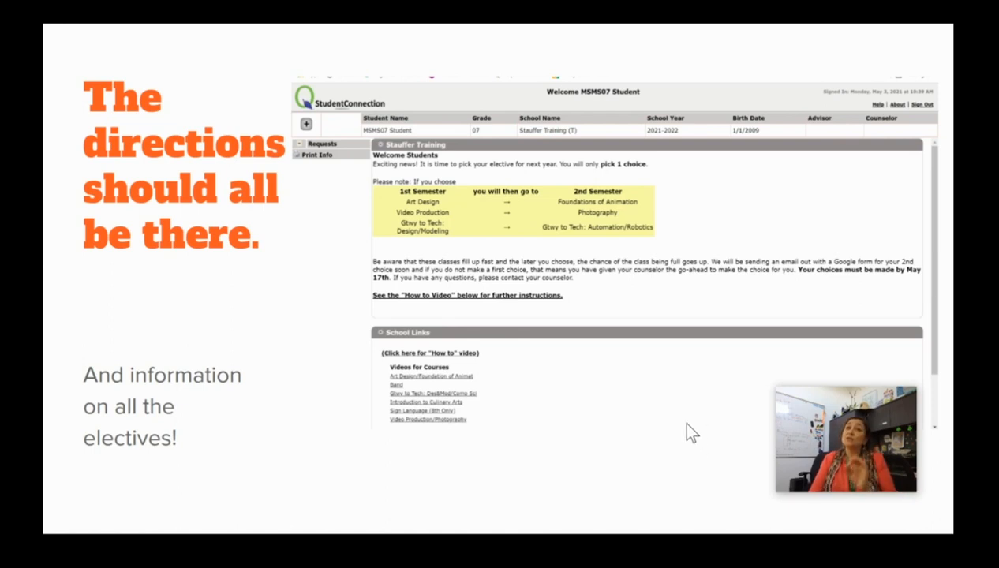
{"action": "mouse_move", "coordinate": [713, 439]}
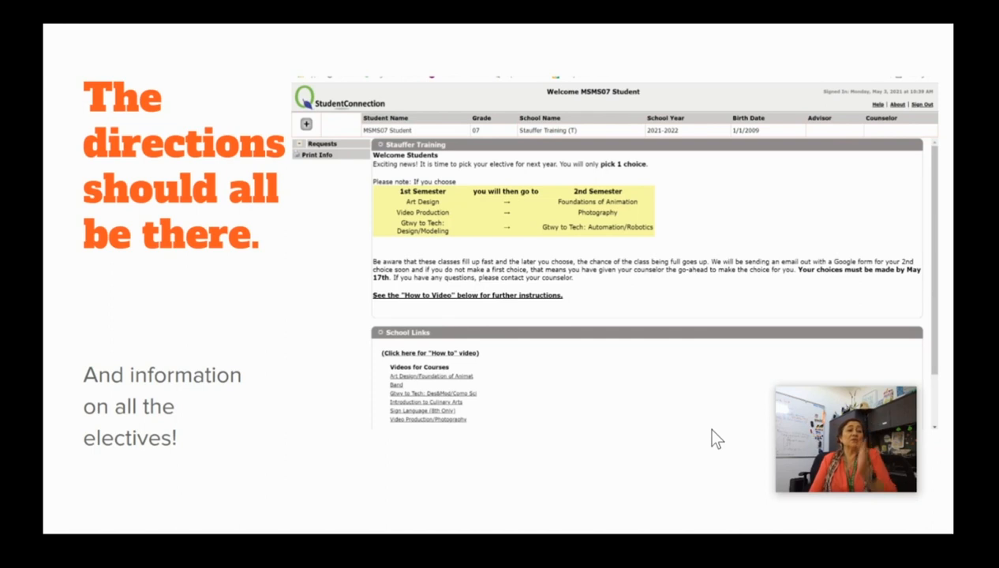
{"action": "mouse_move", "coordinate": [676, 473]}
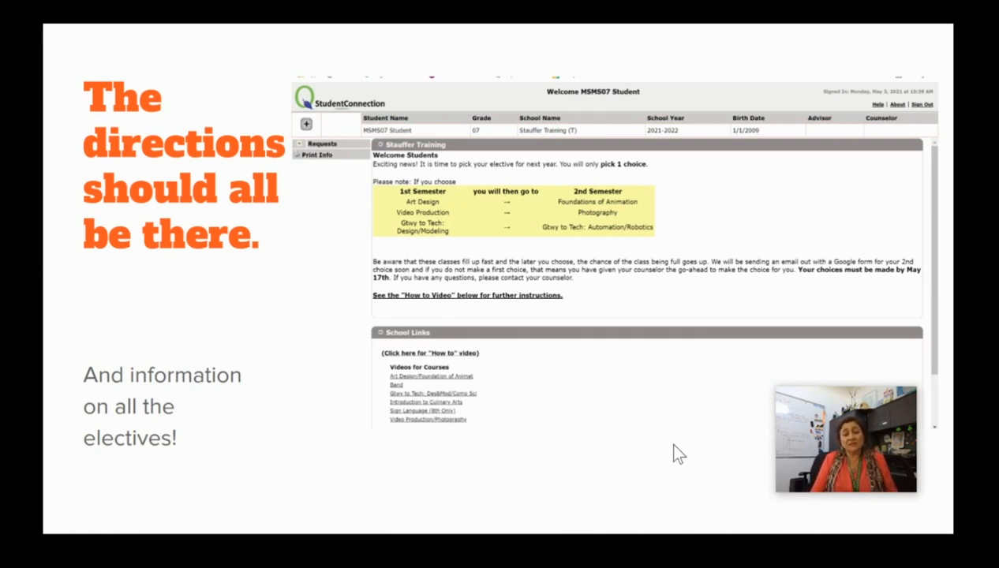
{"action": "mouse_move", "coordinate": [671, 460]}
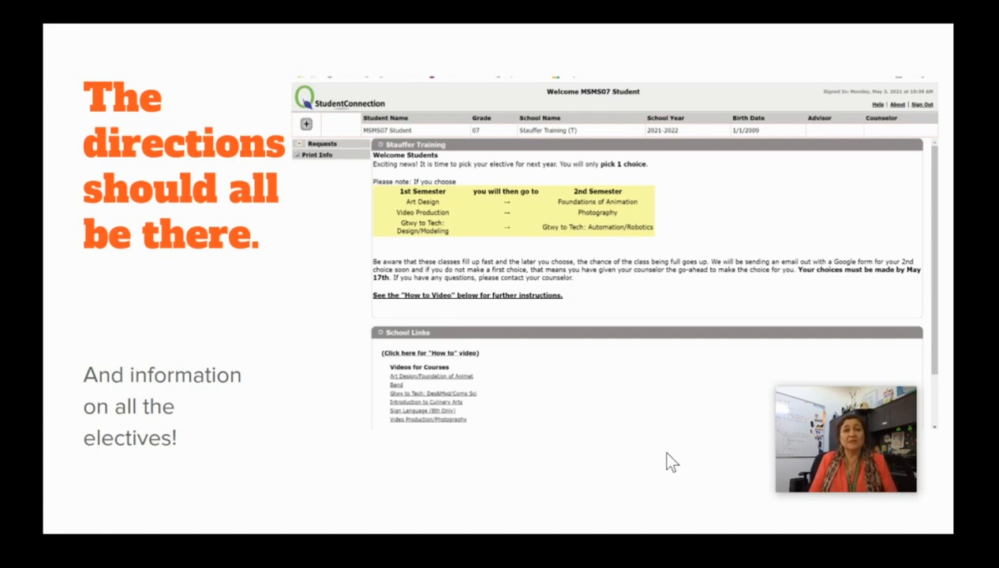
{"action": "mouse_move", "coordinate": [628, 461]}
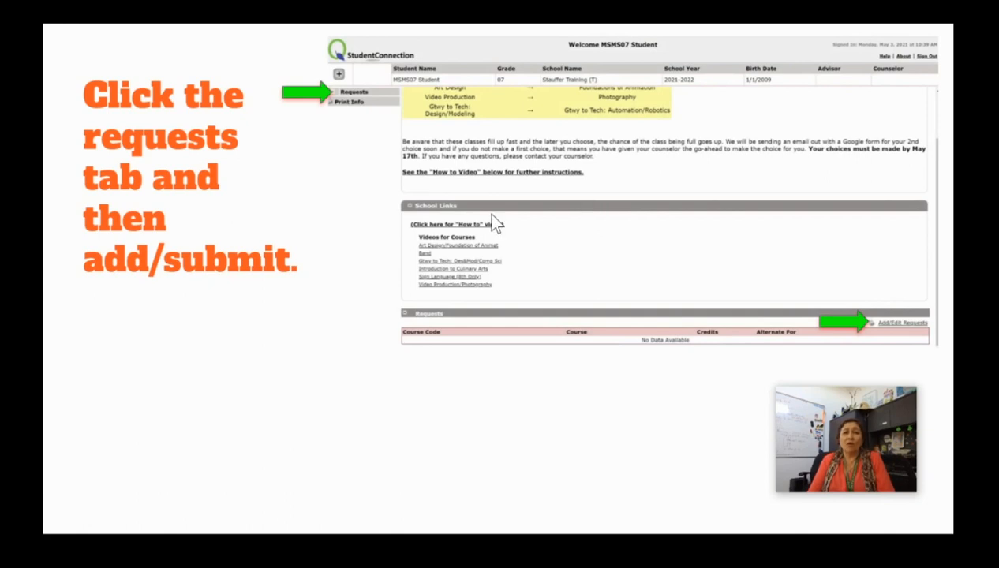
{"action": "mouse_move", "coordinate": [363, 103]}
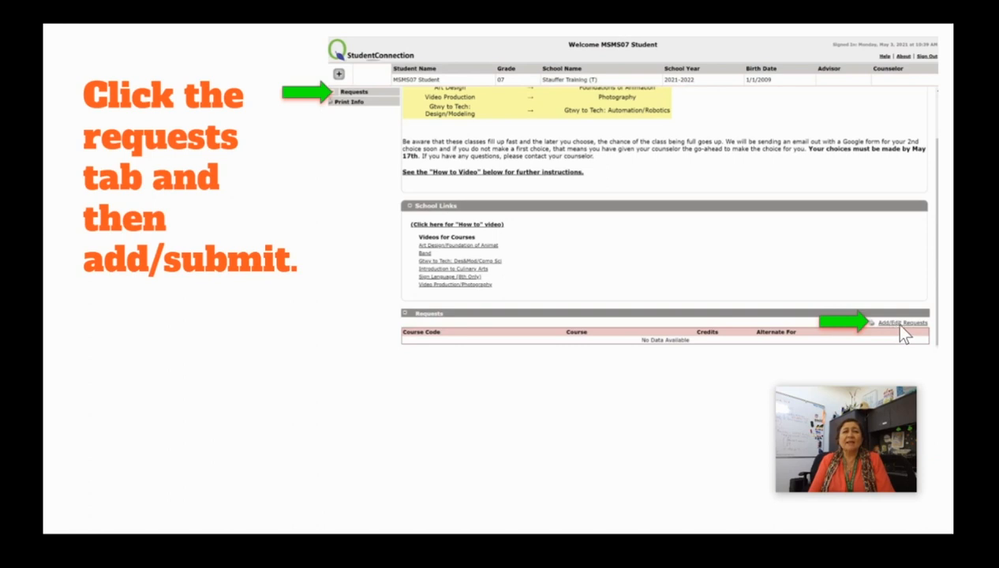
{"action": "mouse_move", "coordinate": [884, 326]}
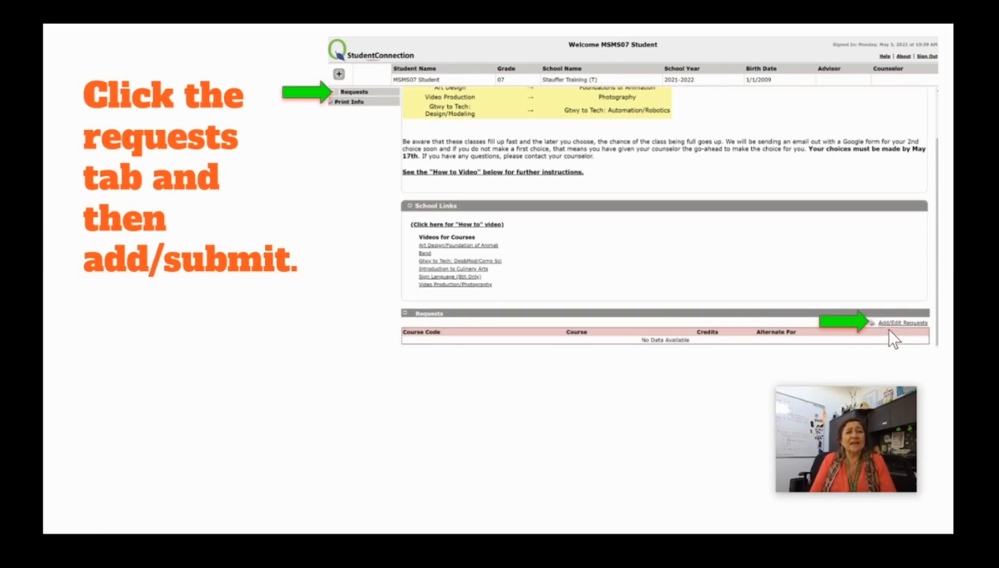
{"action": "mouse_move", "coordinate": [632, 327]}
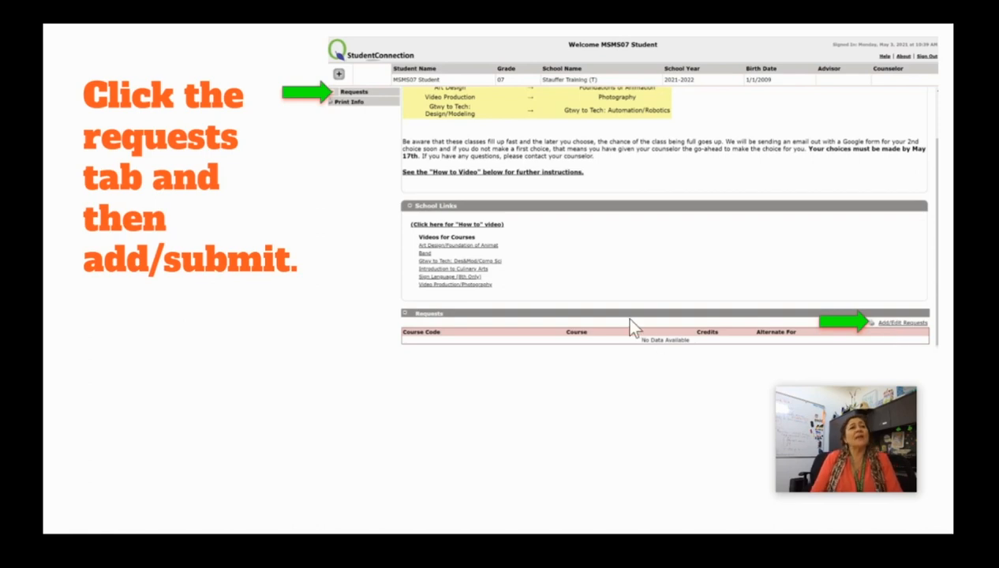
Advance the slideshow to the Requests slide and point at Add/Edit Requests.
{"action": "left_click", "coordinate": [899, 322]}
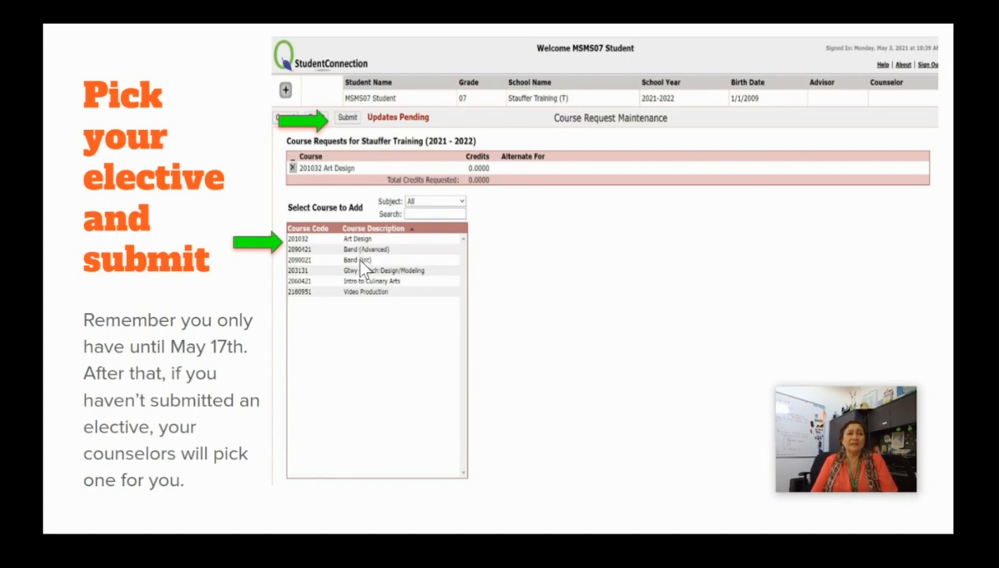
{"action": "mouse_move", "coordinate": [359, 251]}
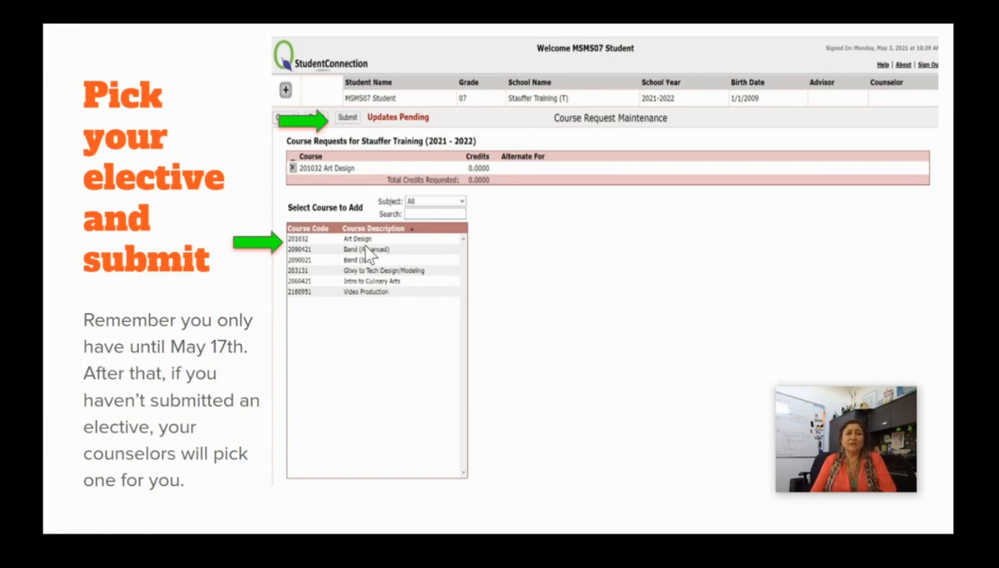
{"action": "mouse_move", "coordinate": [593, 256]}
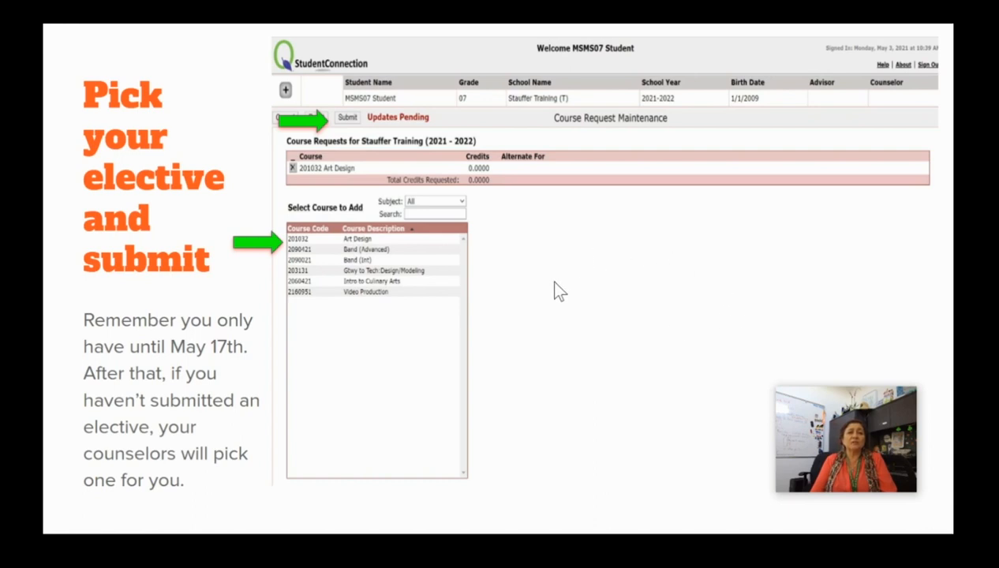
{"action": "mouse_move", "coordinate": [574, 303]}
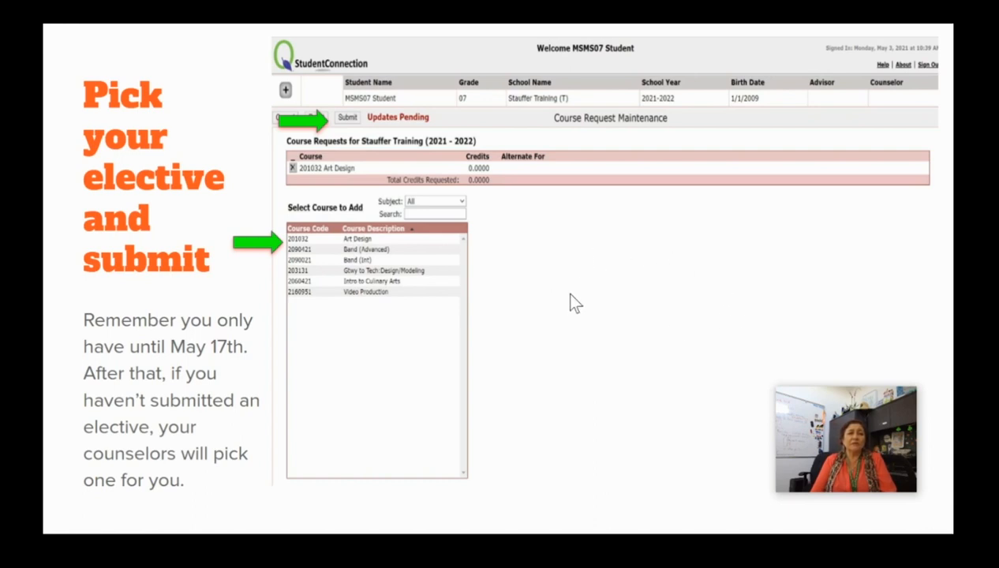
{"action": "mouse_move", "coordinate": [581, 303]}
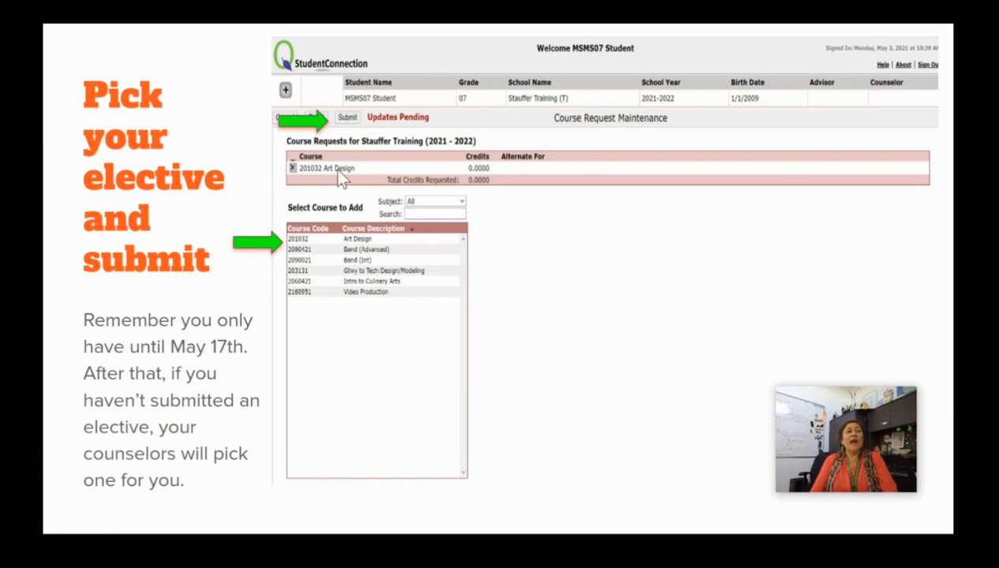
{"action": "mouse_move", "coordinate": [325, 176]}
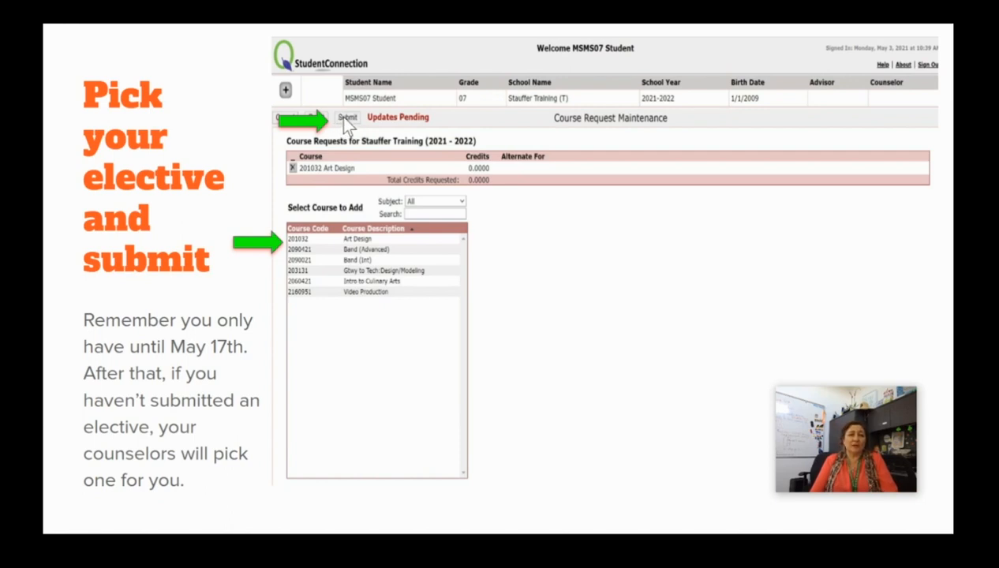
{"action": "mouse_move", "coordinate": [423, 326]}
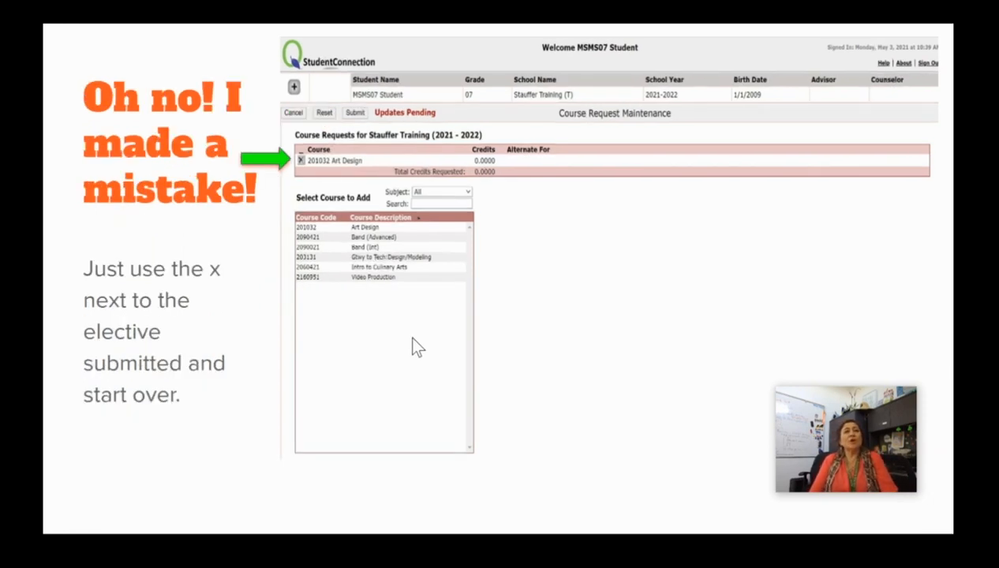
{"action": "mouse_move", "coordinate": [470, 364]}
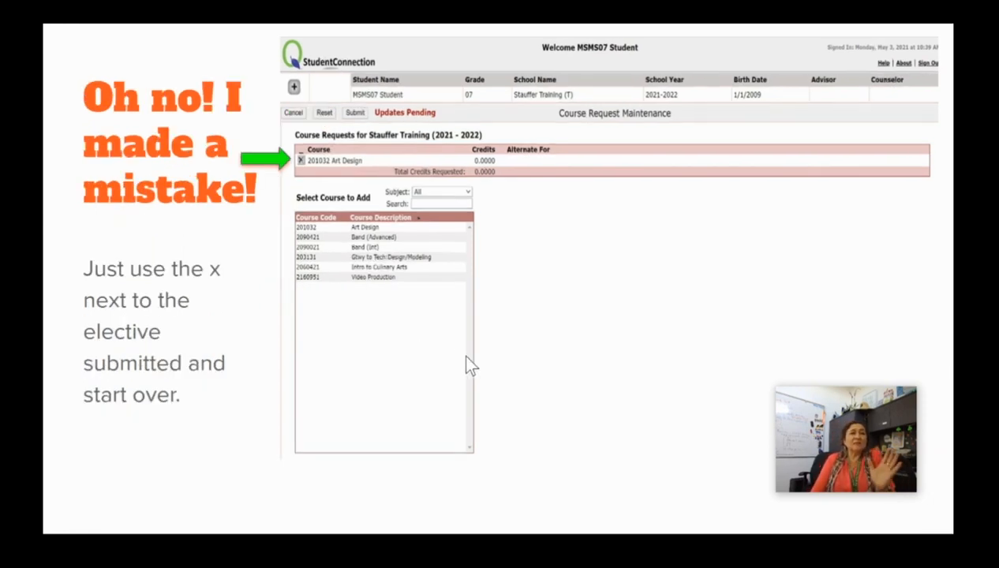
{"action": "mouse_move", "coordinate": [407, 327]}
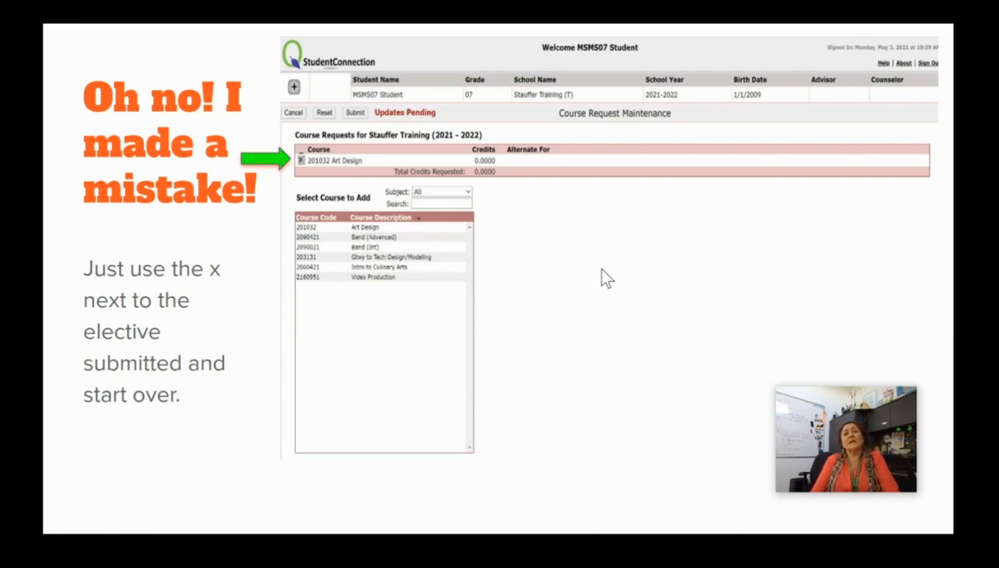
{"action": "mouse_move", "coordinate": [332, 330]}
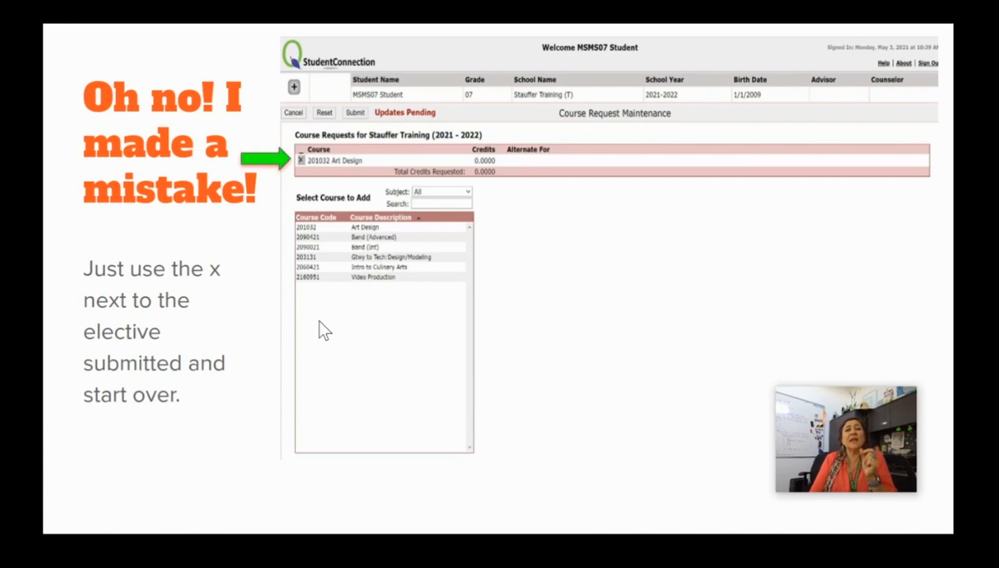
{"action": "mouse_move", "coordinate": [298, 346]}
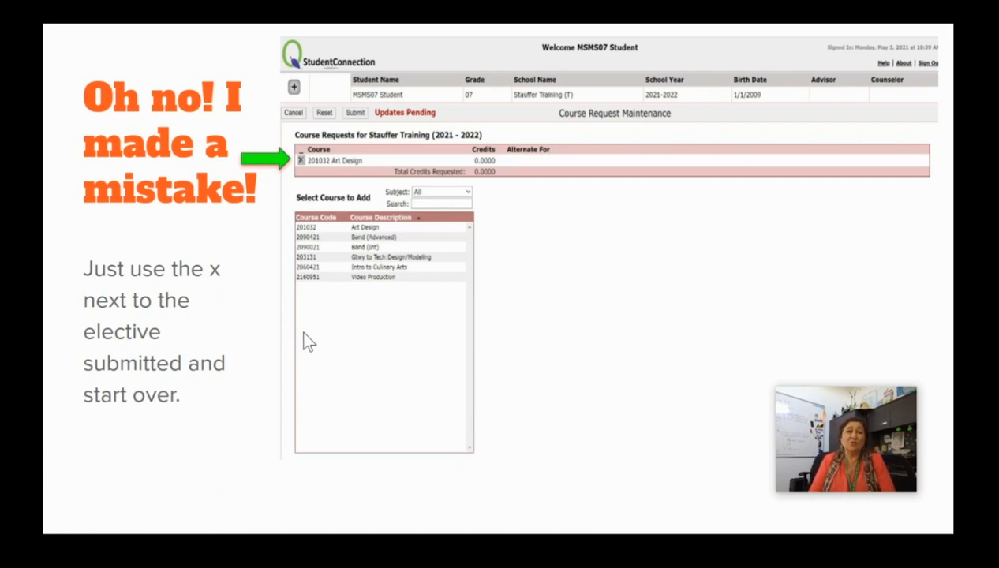
{"action": "mouse_move", "coordinate": [298, 356]}
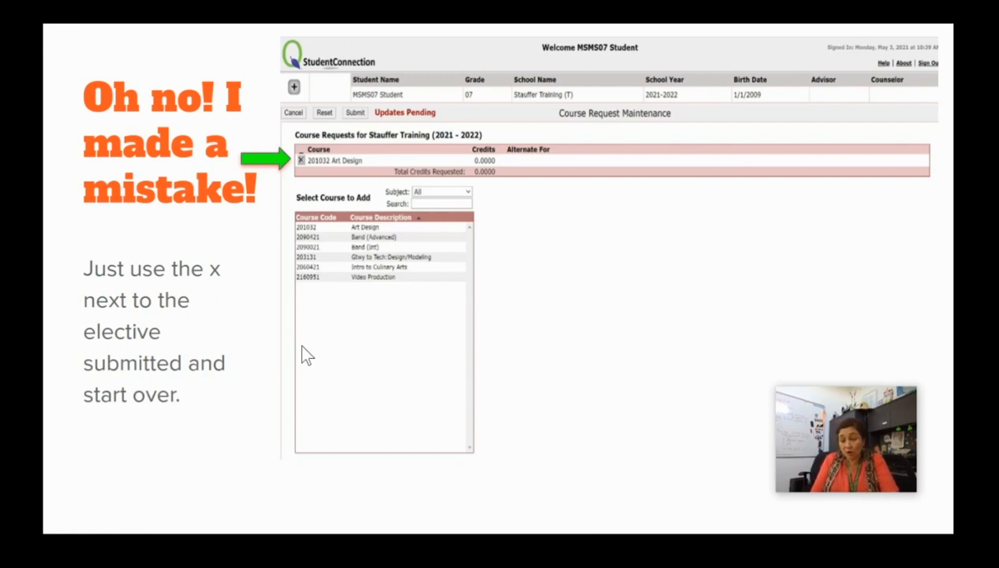
{"action": "mouse_move", "coordinate": [340, 356]}
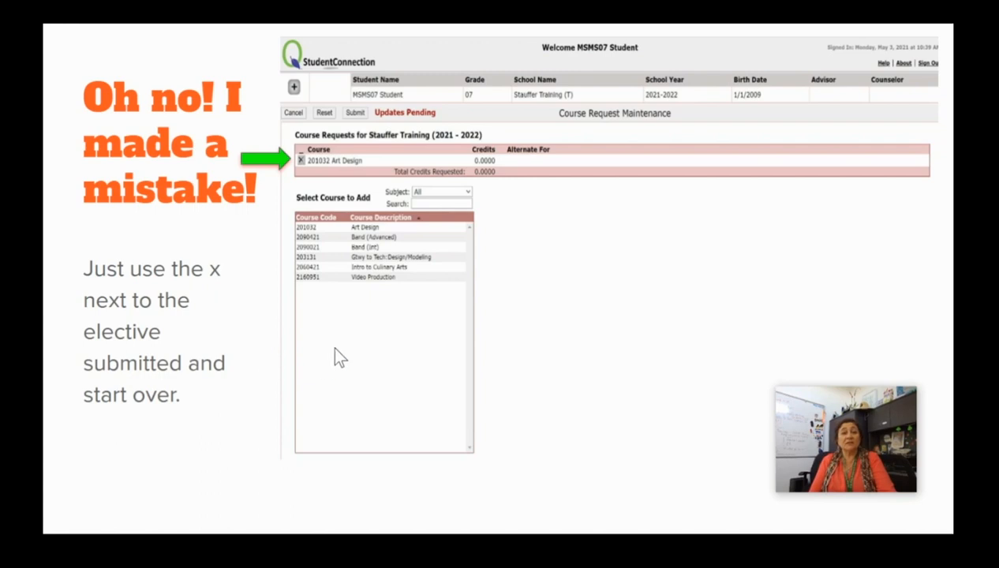
{"action": "mouse_move", "coordinate": [364, 363]}
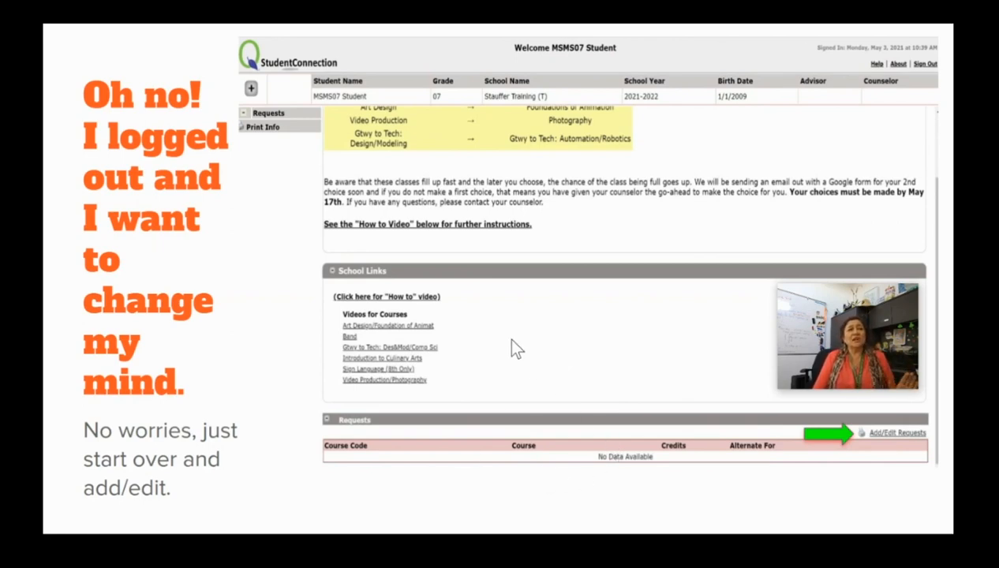
{"action": "mouse_move", "coordinate": [856, 439]}
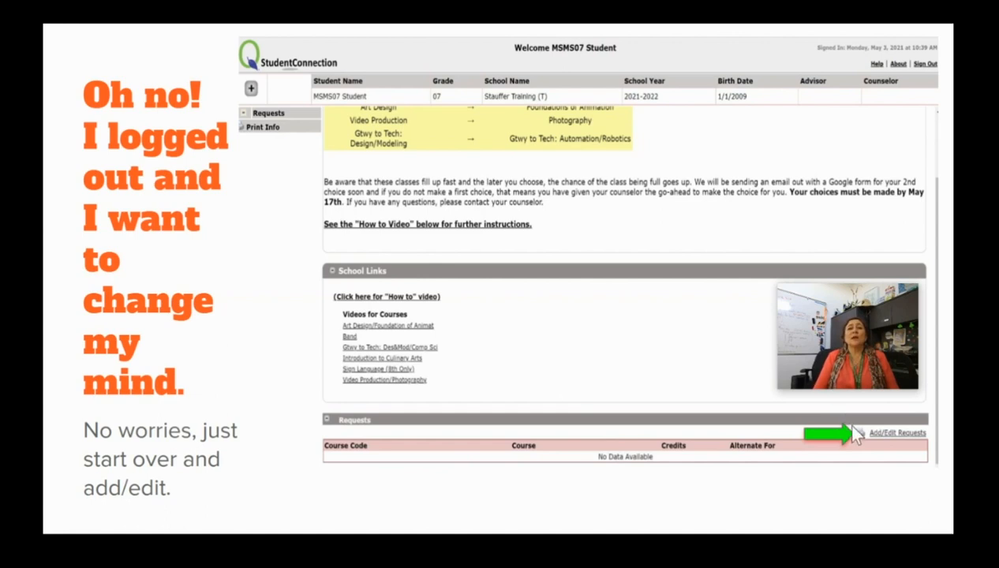
{"action": "mouse_move", "coordinate": [707, 407]}
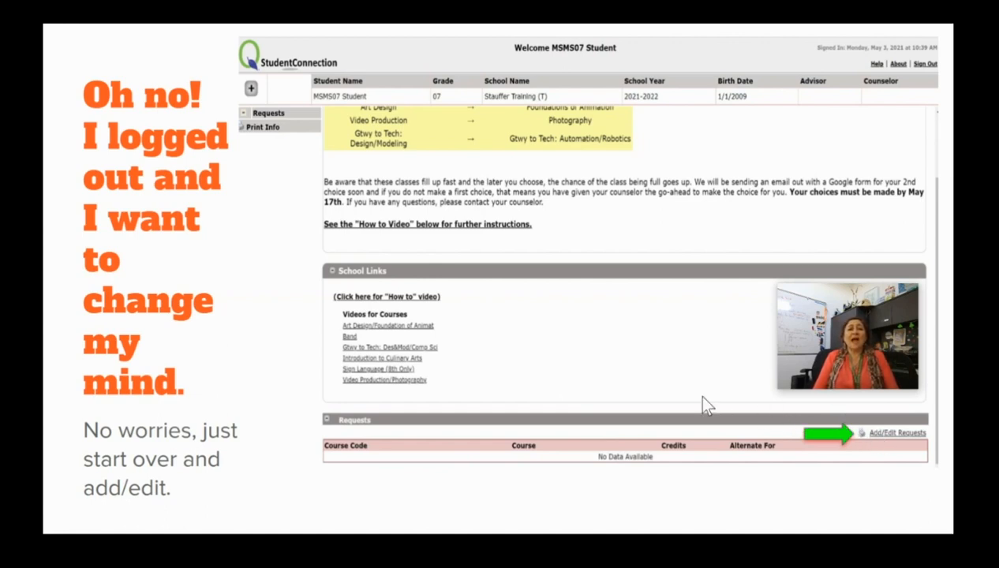
{"action": "mouse_move", "coordinate": [669, 392]}
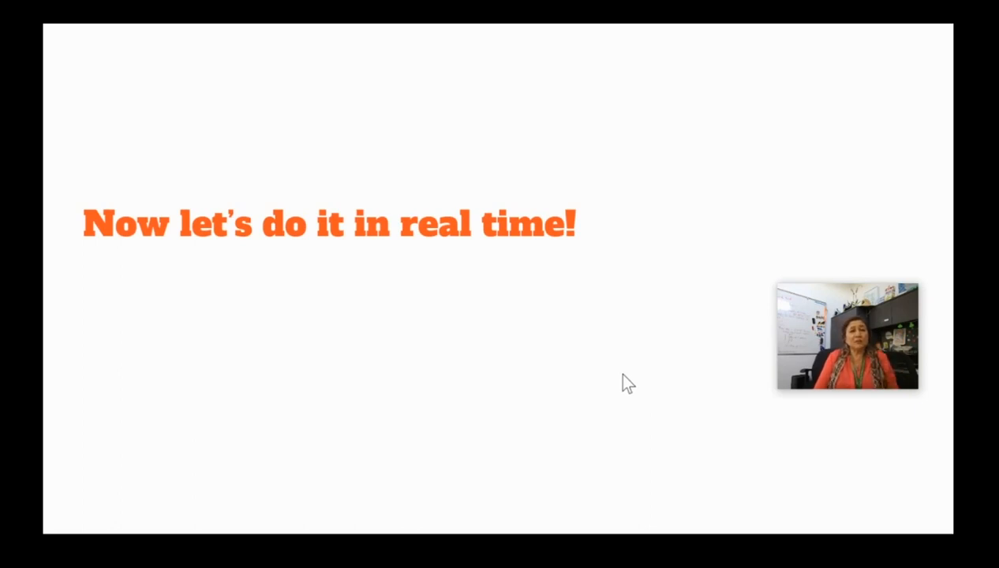
{"action": "mouse_move", "coordinate": [625, 413]}
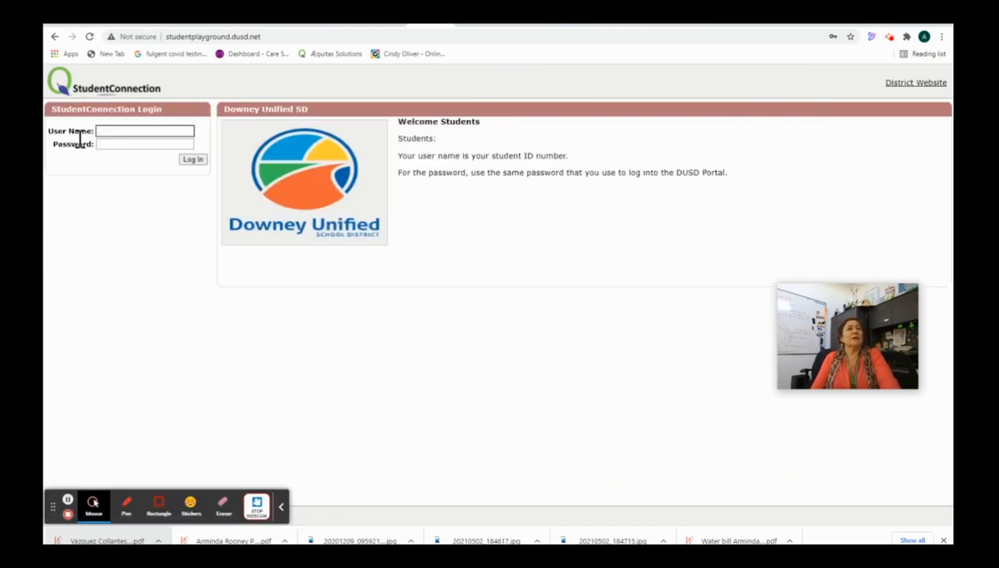
Sign in to StudentConnection with the saved student login, reaching the student records list.
{"action": "left_click", "coordinate": [146, 131]}
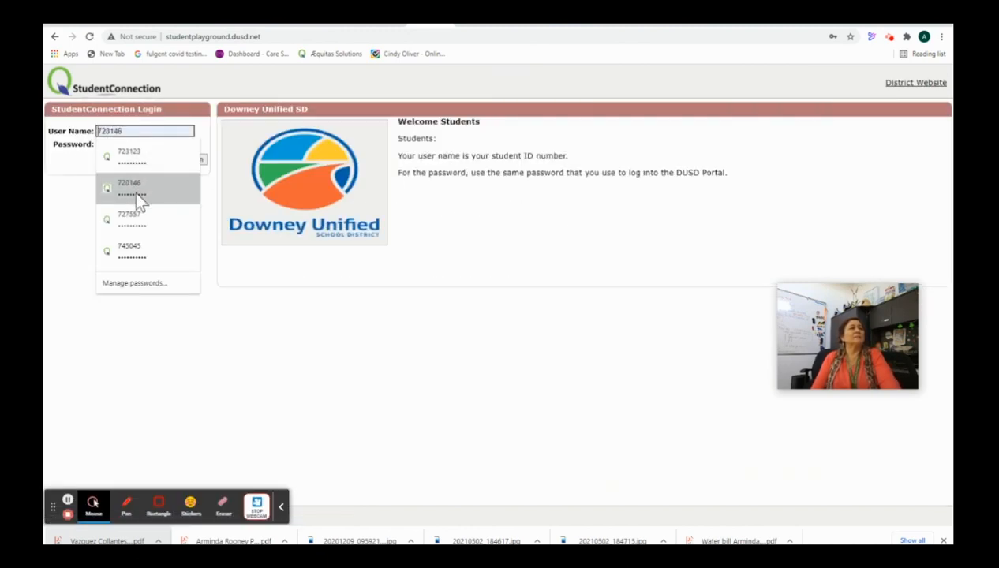
{"action": "left_click", "coordinate": [130, 188]}
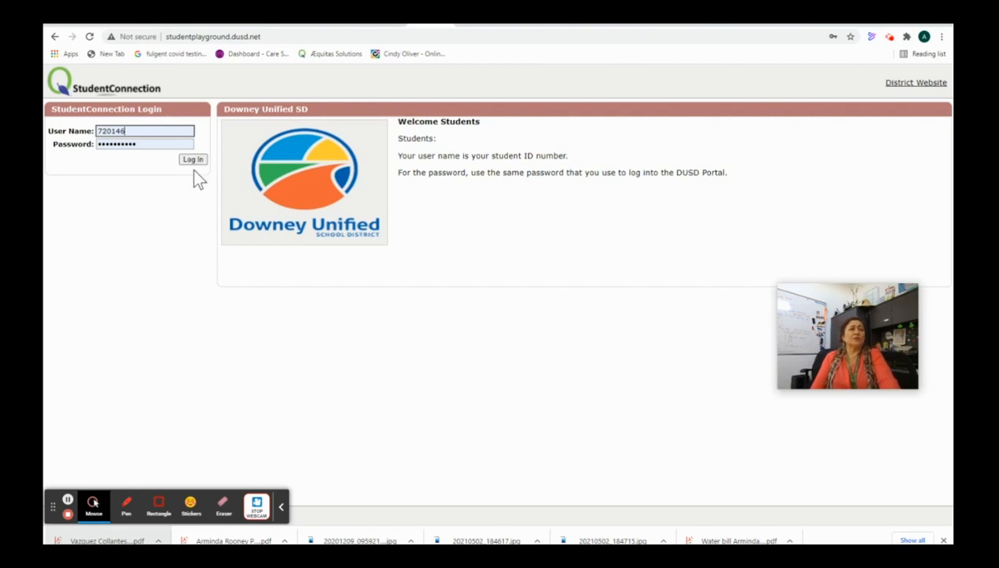
{"action": "left_click", "coordinate": [193, 170]}
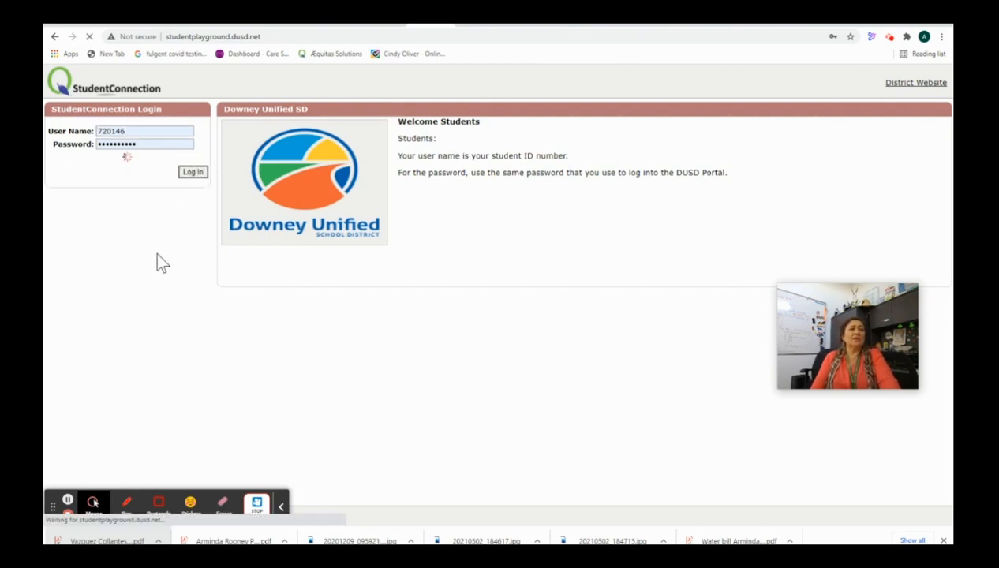
{"action": "left_click", "coordinate": [192, 172]}
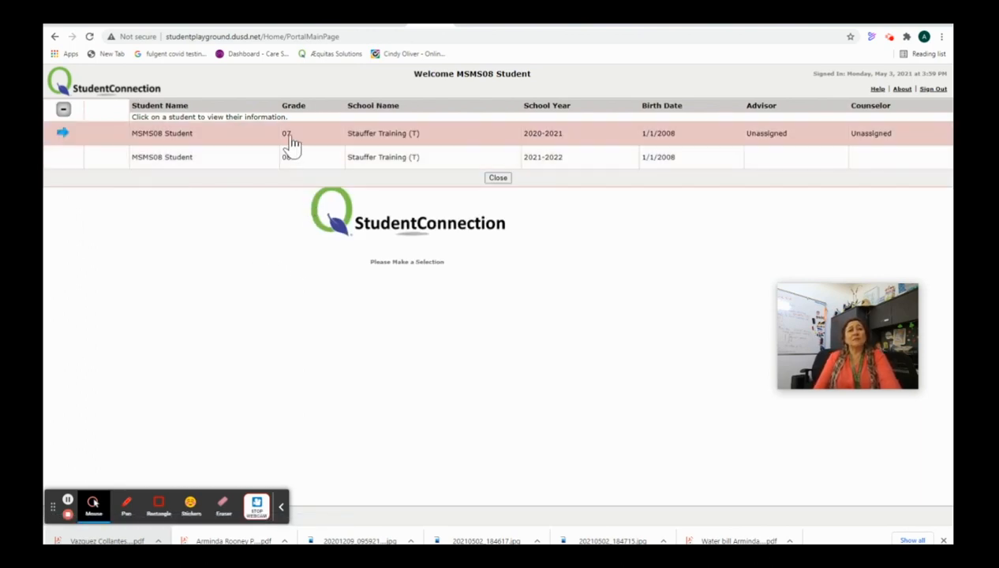
Open the student's 2021–2022 record showing the elective directions and course videos.
{"action": "left_click", "coordinate": [292, 158]}
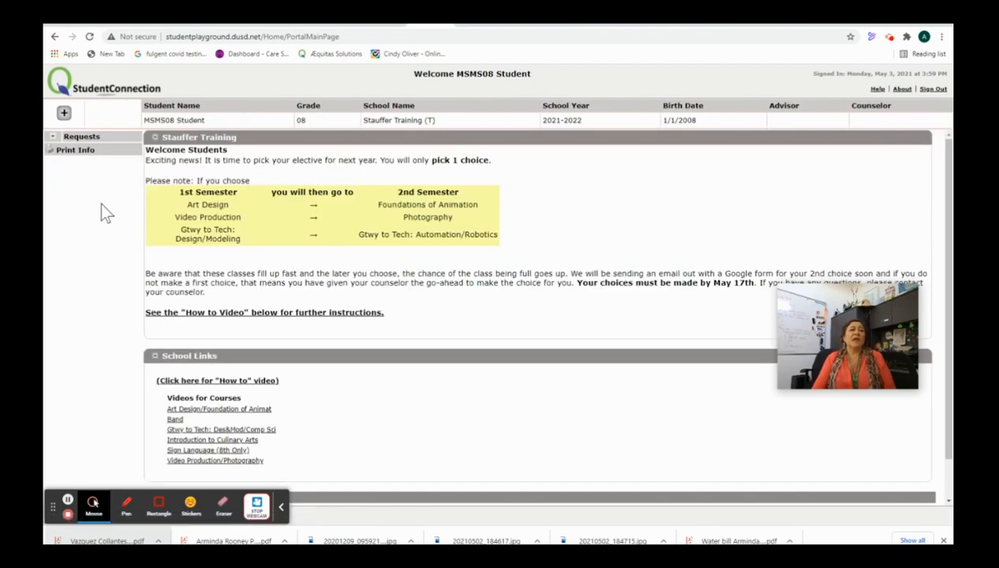
{"action": "mouse_move", "coordinate": [139, 198]}
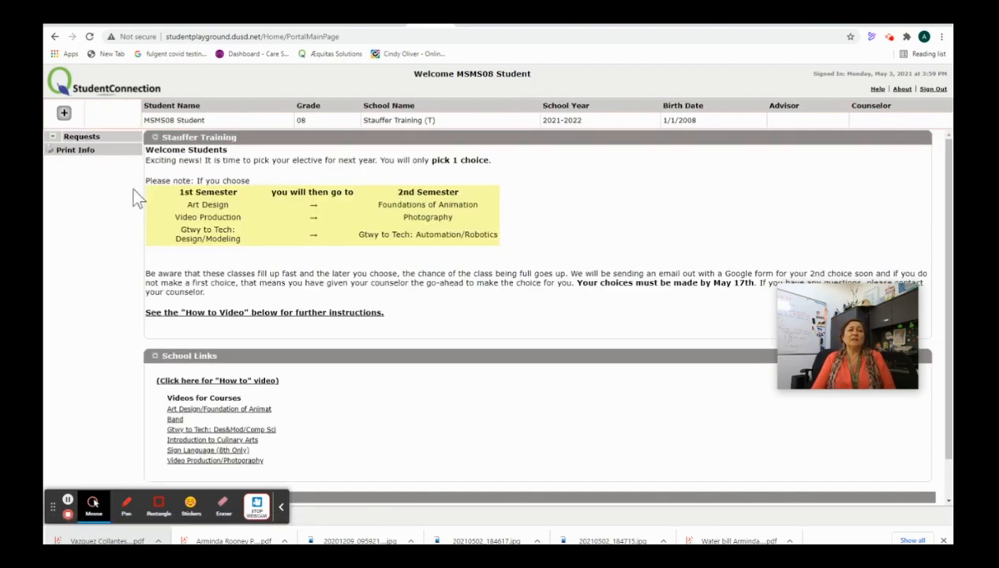
{"action": "mouse_move", "coordinate": [373, 227]}
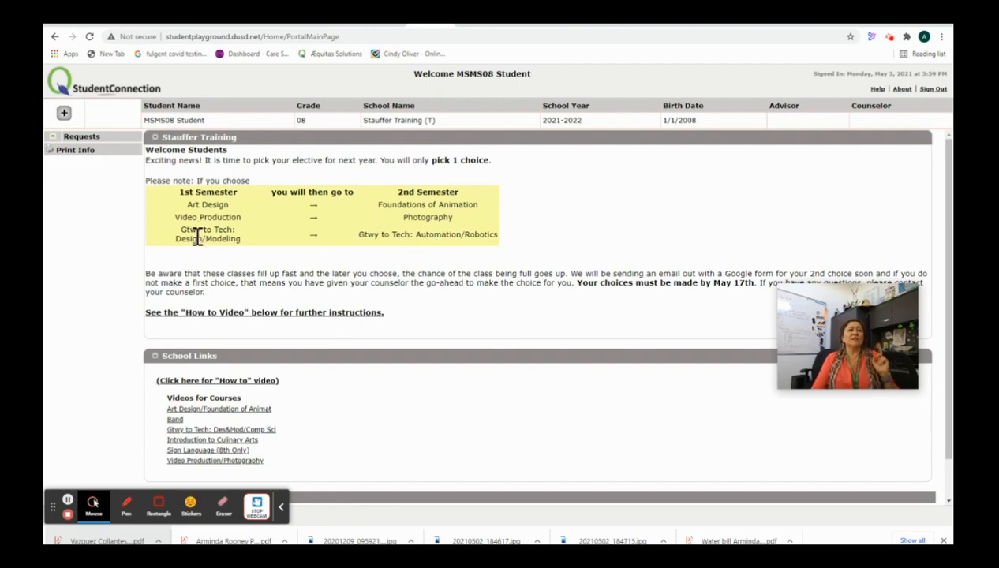
{"action": "mouse_move", "coordinate": [429, 249]}
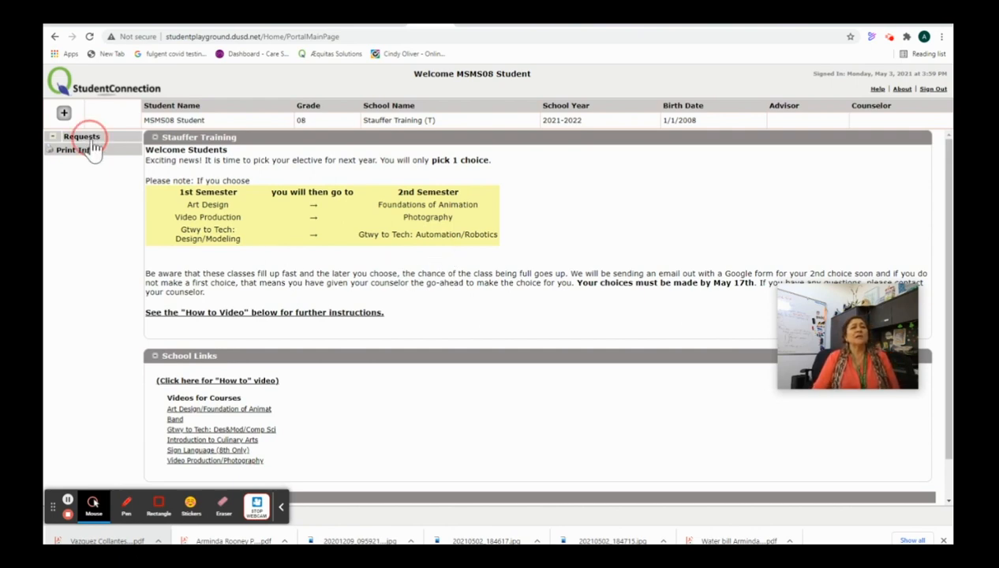
Reach the Requests section and open Course Request Maintenance for 2021-2022 via Add/Edit Requests.
{"action": "scroll", "scroll_direction": "down", "scroll_amount": 3}
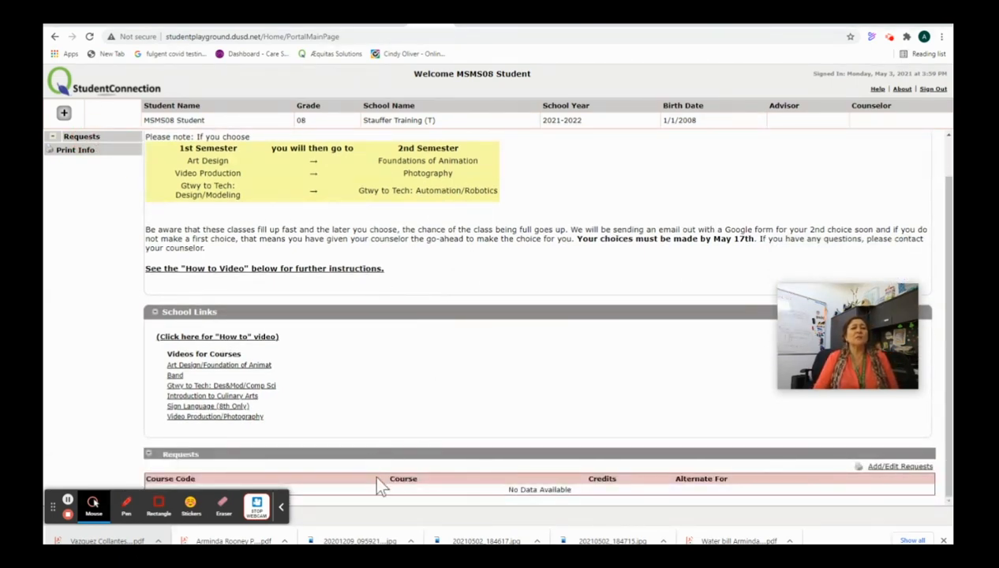
{"action": "mouse_move", "coordinate": [849, 477]}
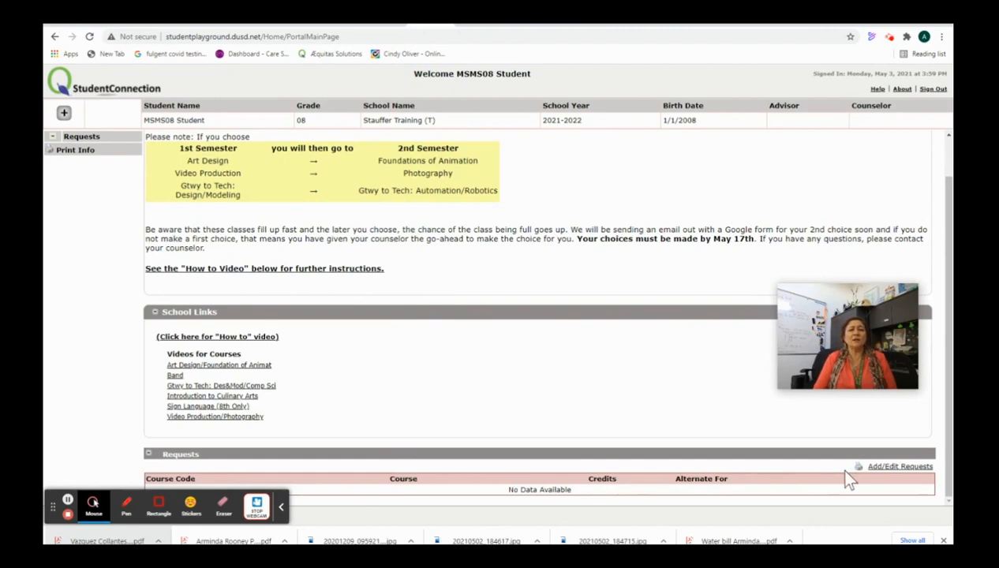
{"action": "left_click", "coordinate": [900, 467]}
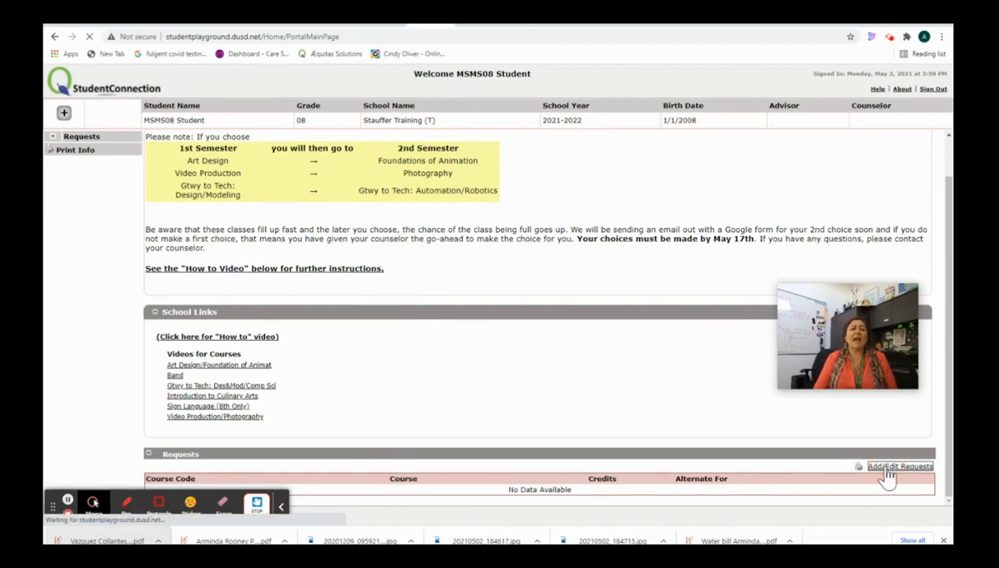
{"action": "left_click", "coordinate": [900, 465]}
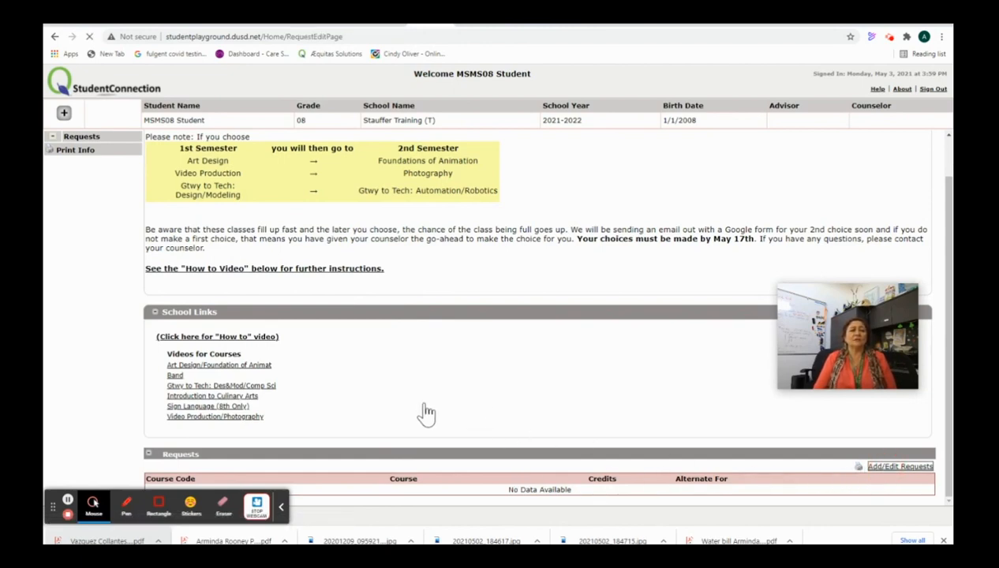
{"action": "left_click", "coordinate": [900, 465]}
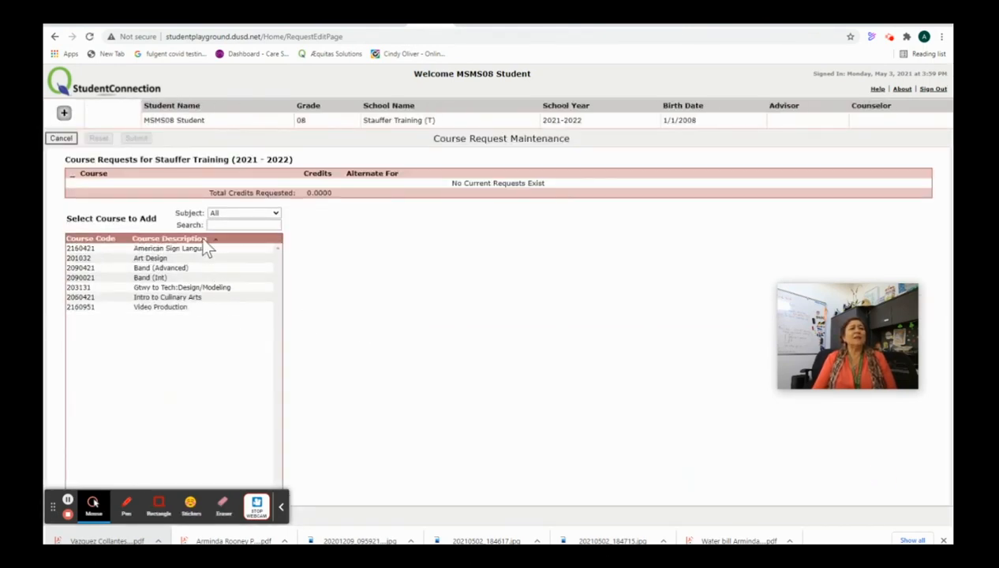
Add American Sign Language as a request, then remove it again with the X.
{"action": "left_click", "coordinate": [169, 248]}
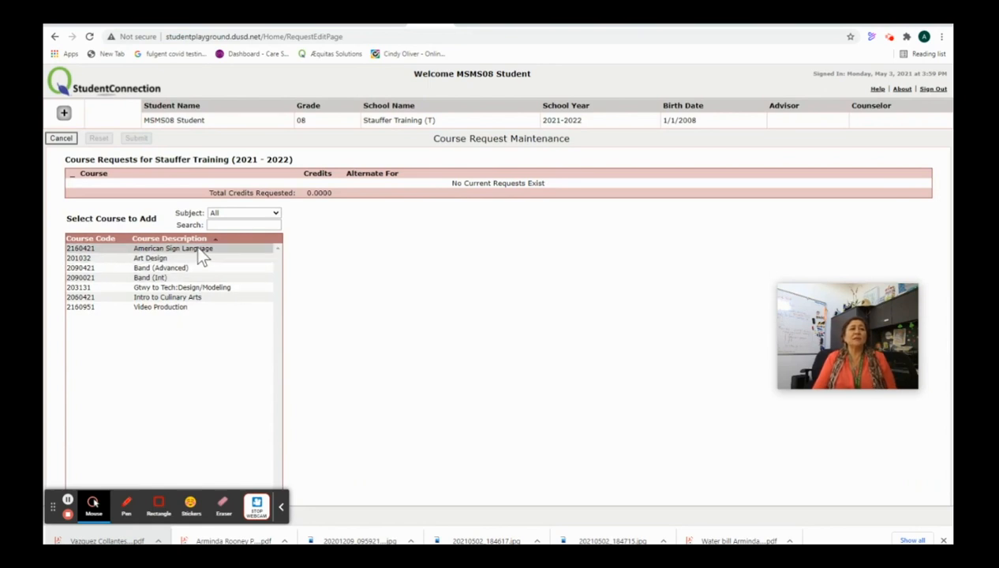
{"action": "left_click", "coordinate": [174, 248]}
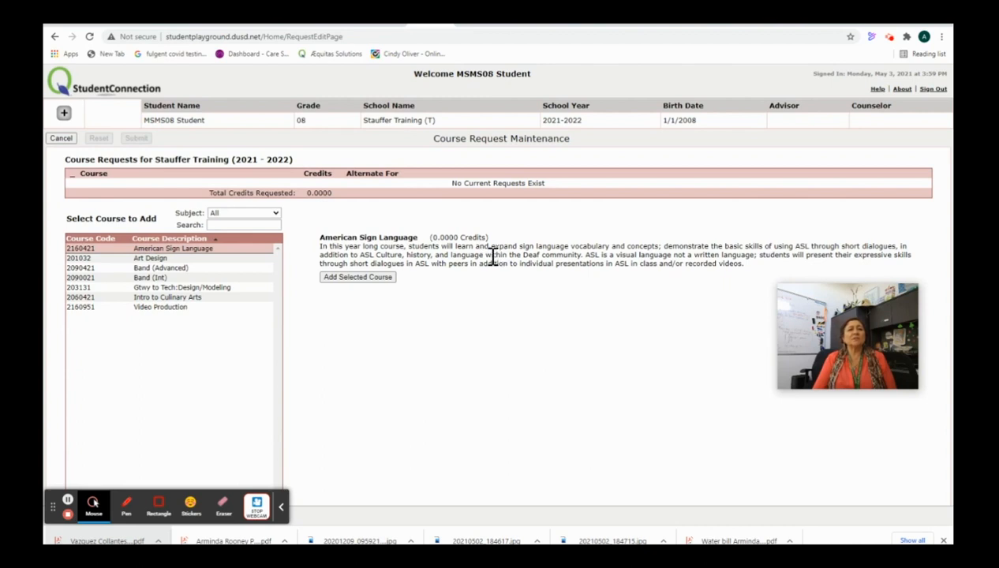
{"action": "left_click", "coordinate": [357, 278]}
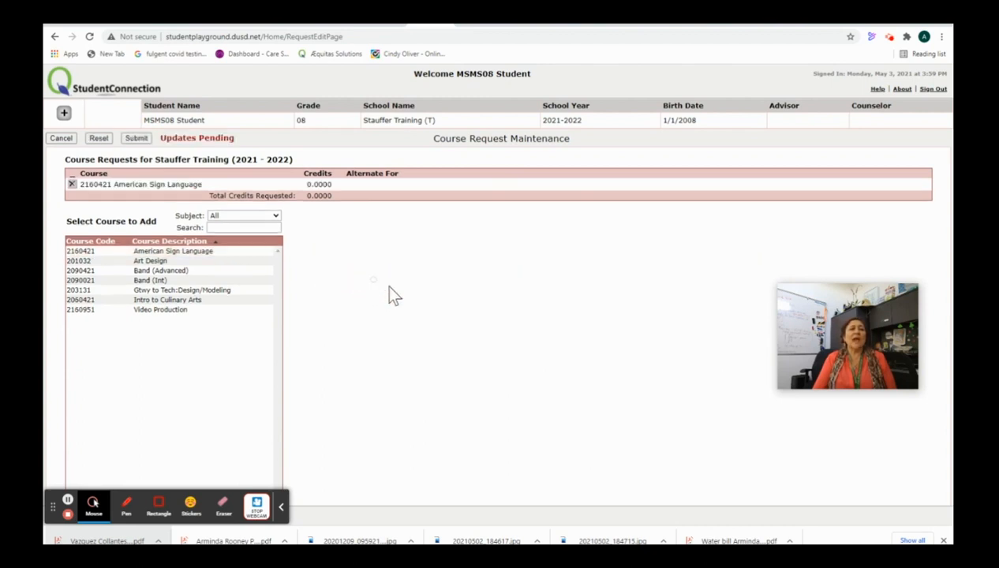
{"action": "mouse_move", "coordinate": [190, 202]}
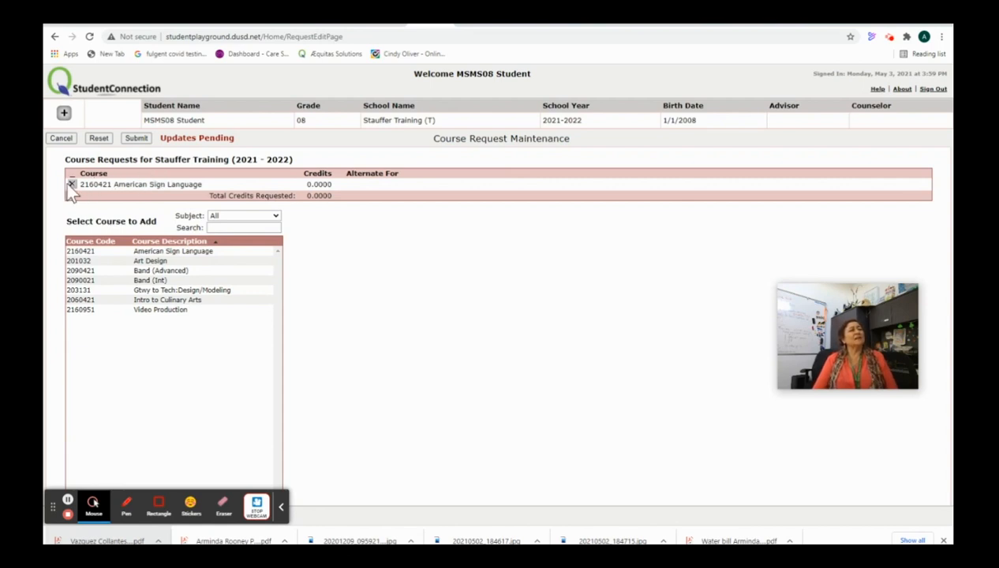
{"action": "left_click", "coordinate": [72, 183]}
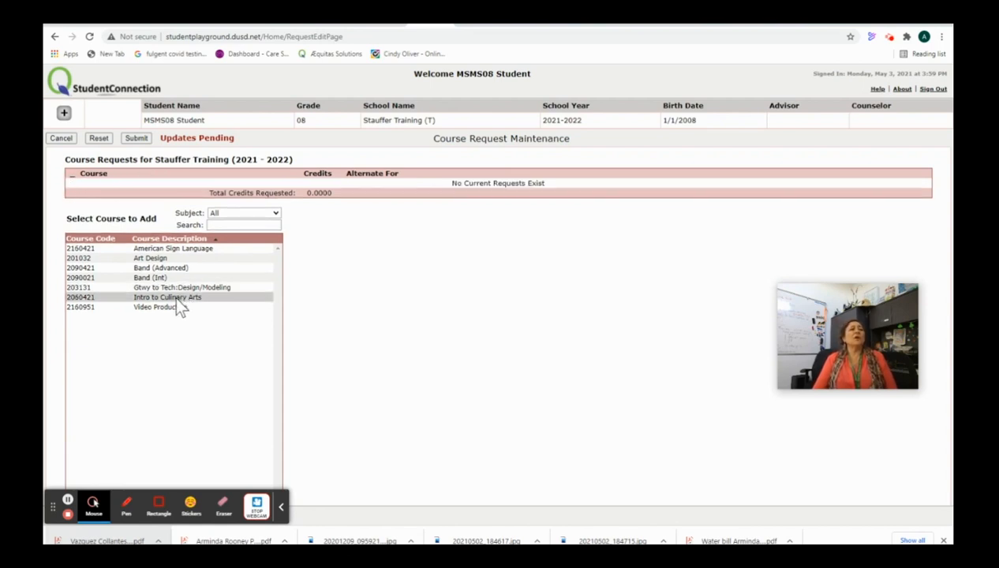
Add Intro to Culinary Arts as the elective request and submit it.
{"action": "left_click", "coordinate": [167, 297]}
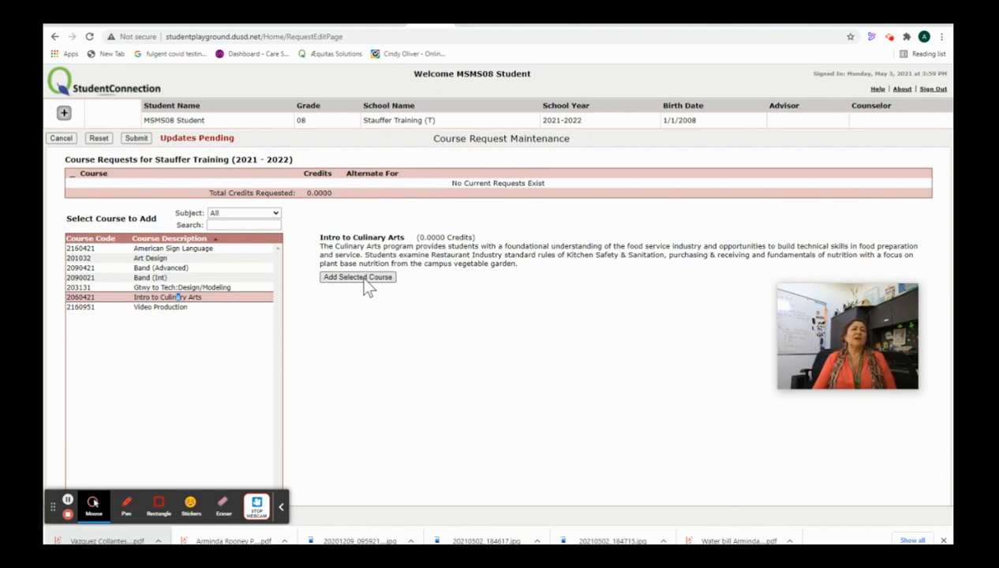
{"action": "mouse_move", "coordinate": [376, 290]}
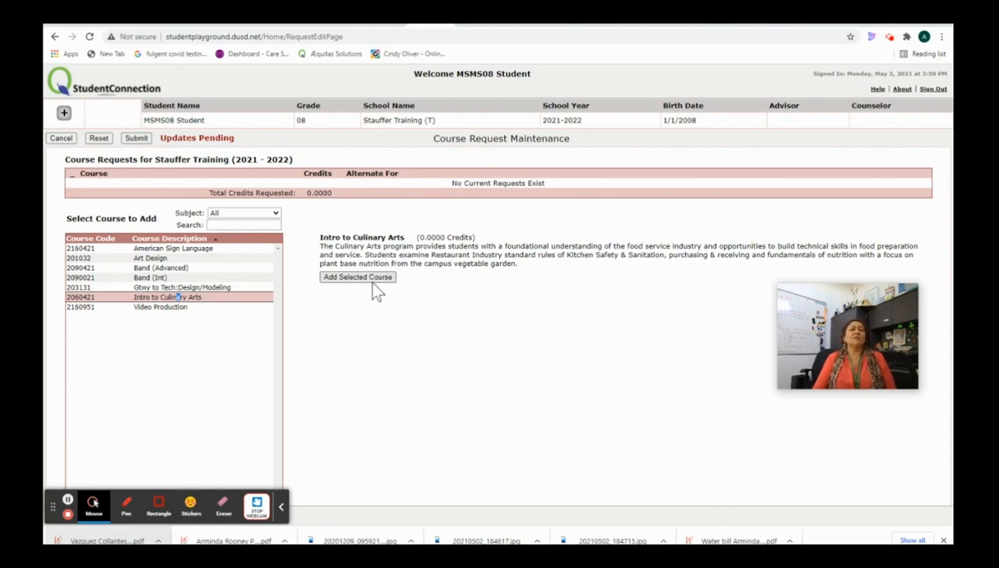
{"action": "left_click", "coordinate": [356, 278]}
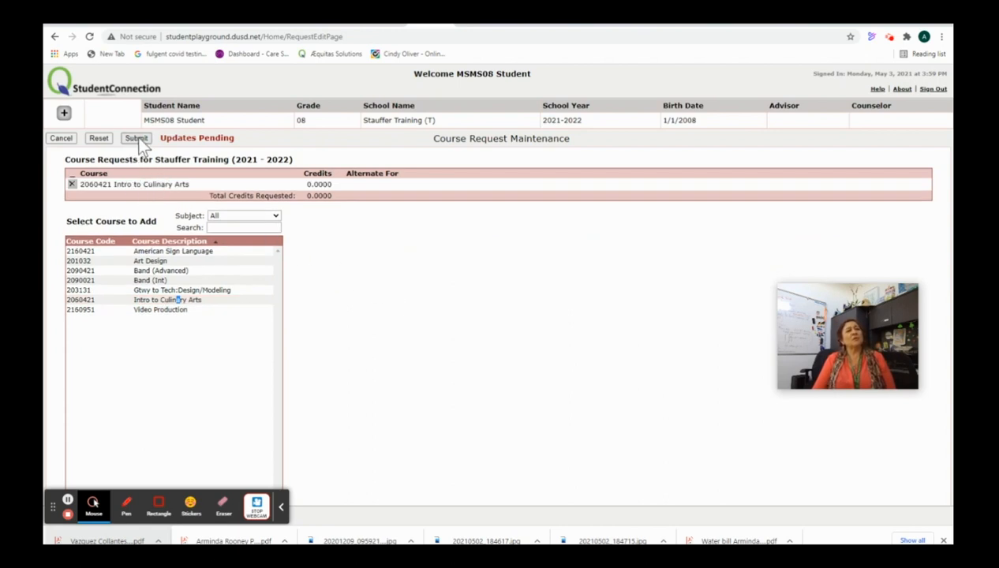
{"action": "left_click", "coordinate": [136, 139]}
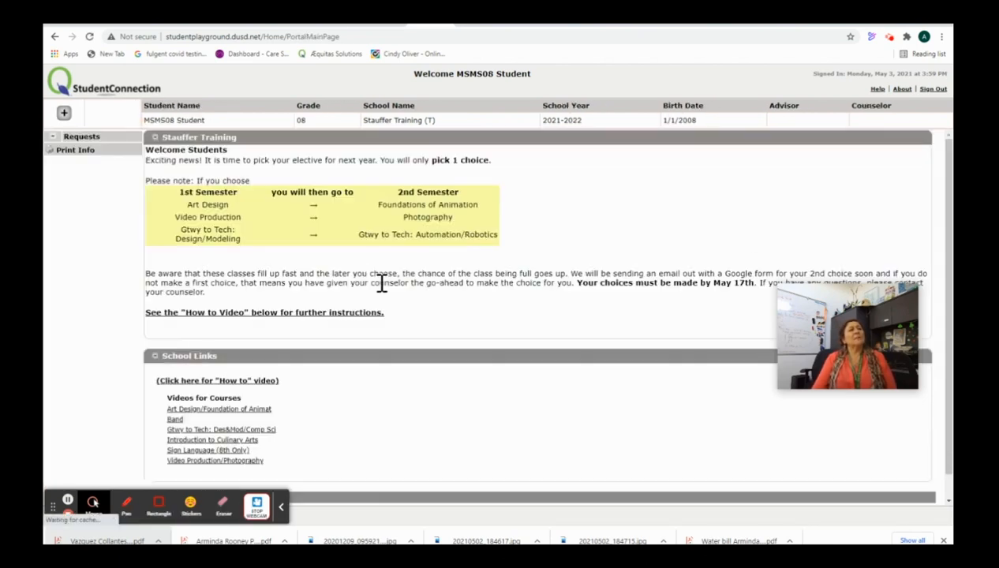
Confirm Intro to Culinary Arts appears under Requests, then reopen Add/Edit Requests.
{"action": "scroll", "scroll_direction": "down", "scroll_amount": 3}
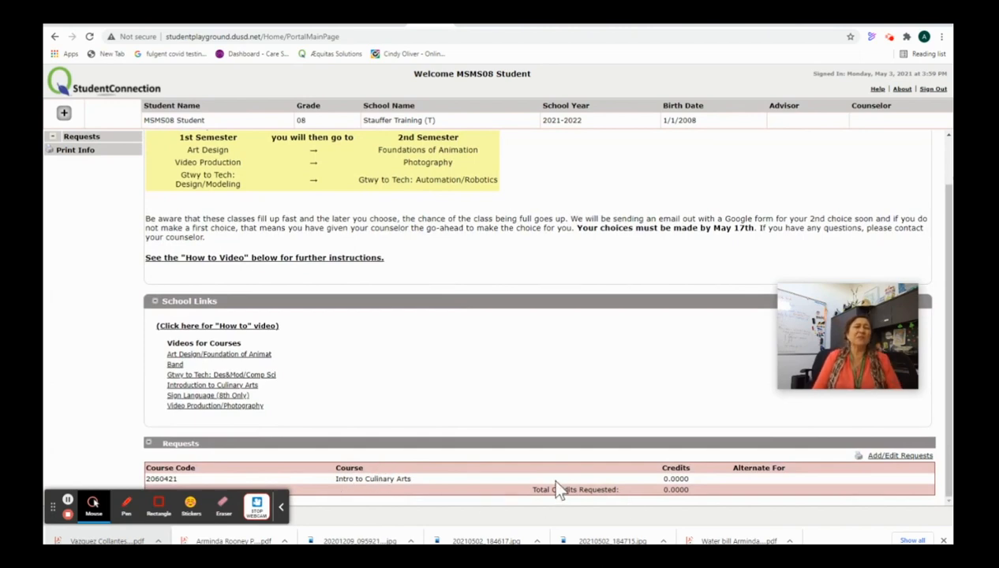
{"action": "mouse_move", "coordinate": [885, 471]}
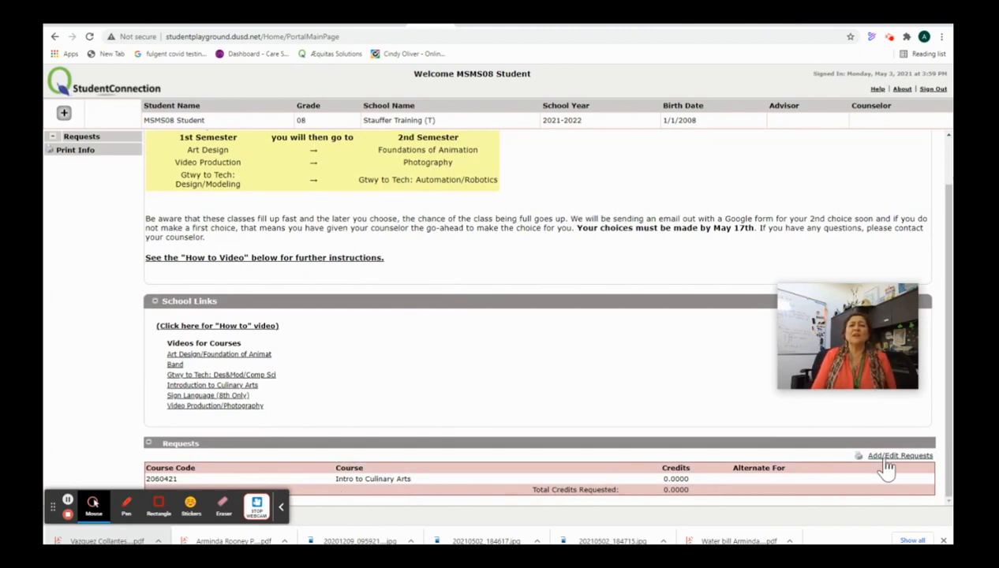
{"action": "left_click", "coordinate": [900, 454]}
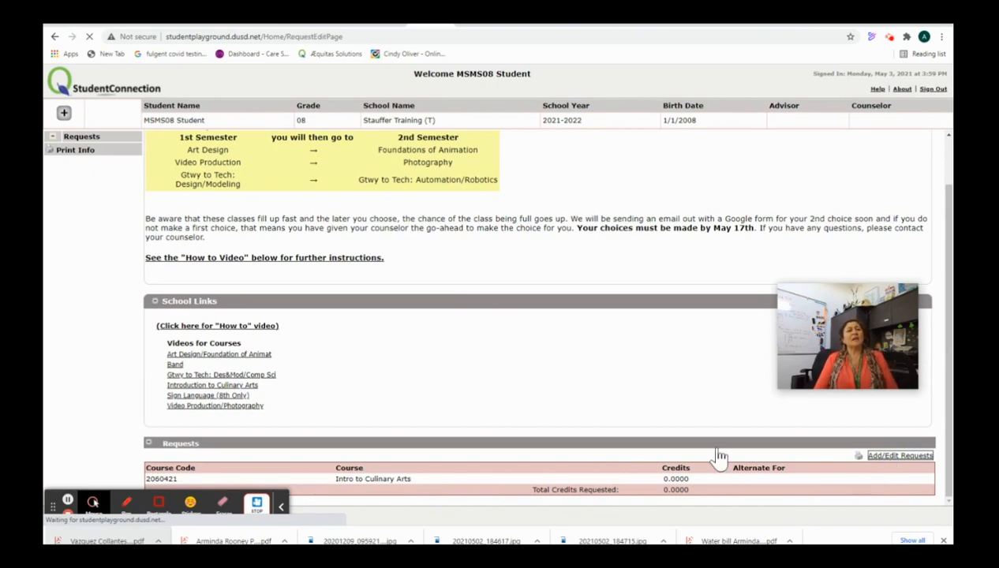
Remove Intro to Culinary Arts and add Band (Advanced) as the pending request.
{"action": "left_click", "coordinate": [900, 455]}
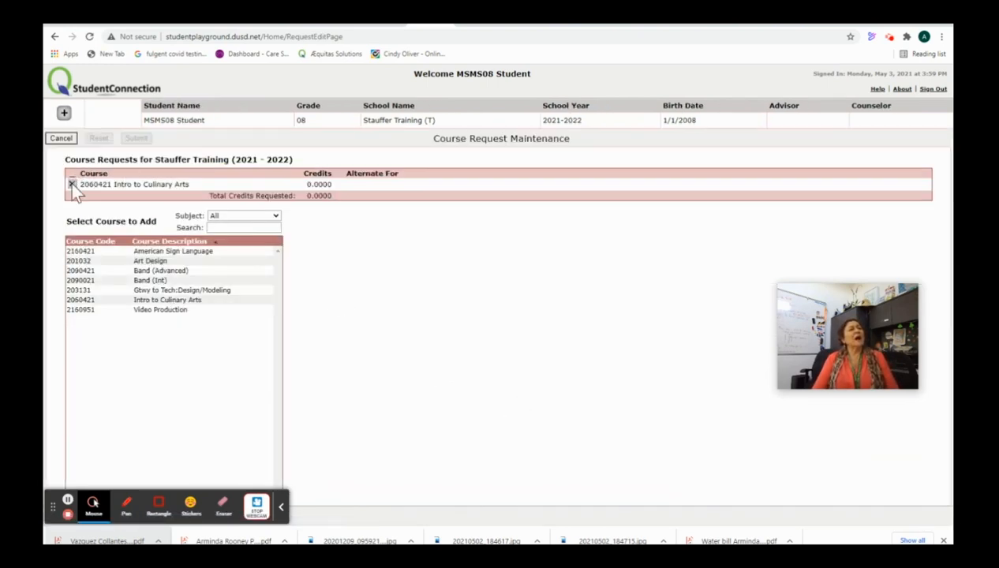
{"action": "left_click", "coordinate": [73, 183]}
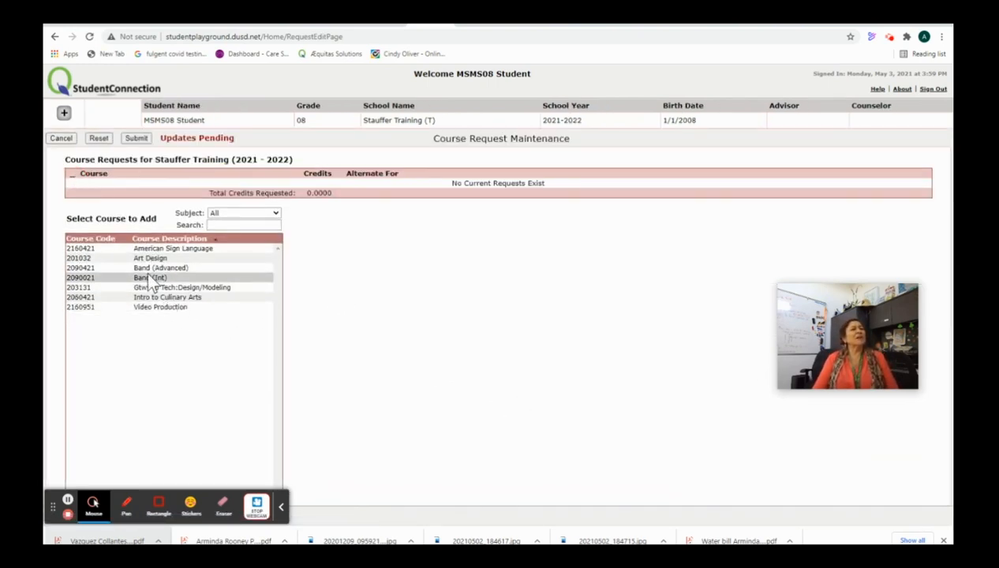
{"action": "left_click", "coordinate": [161, 269]}
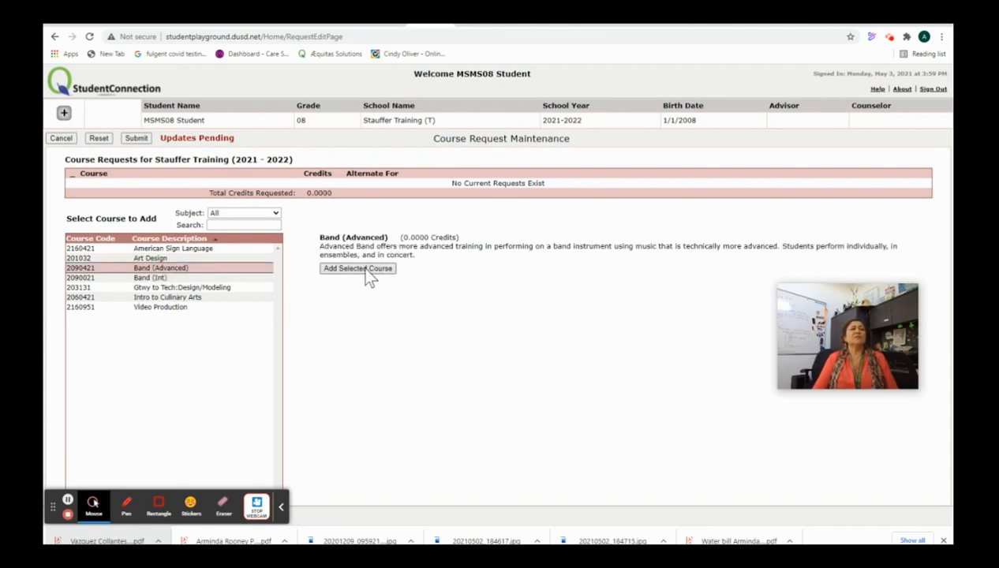
{"action": "left_click", "coordinate": [357, 268]}
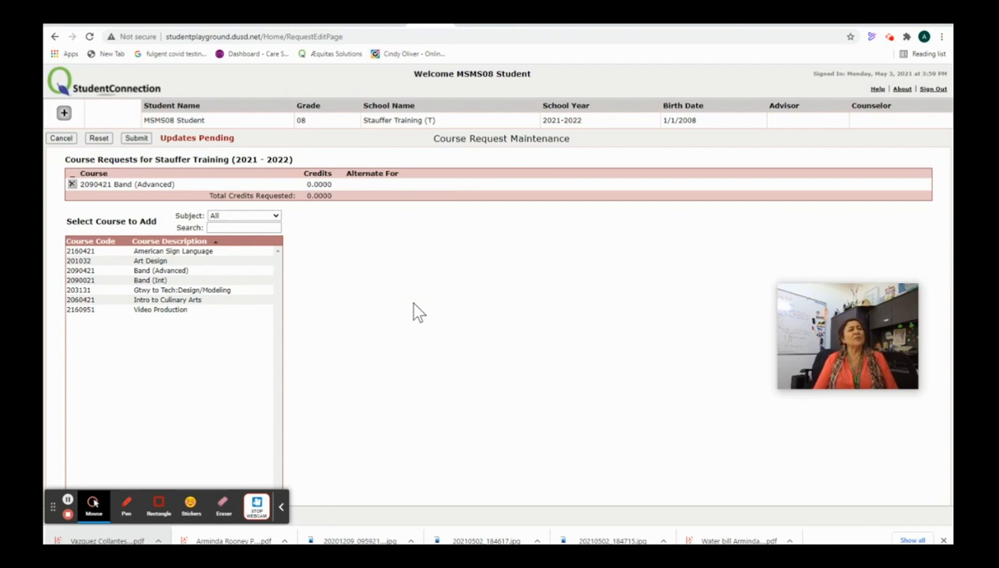
{"action": "mouse_move", "coordinate": [169, 172]}
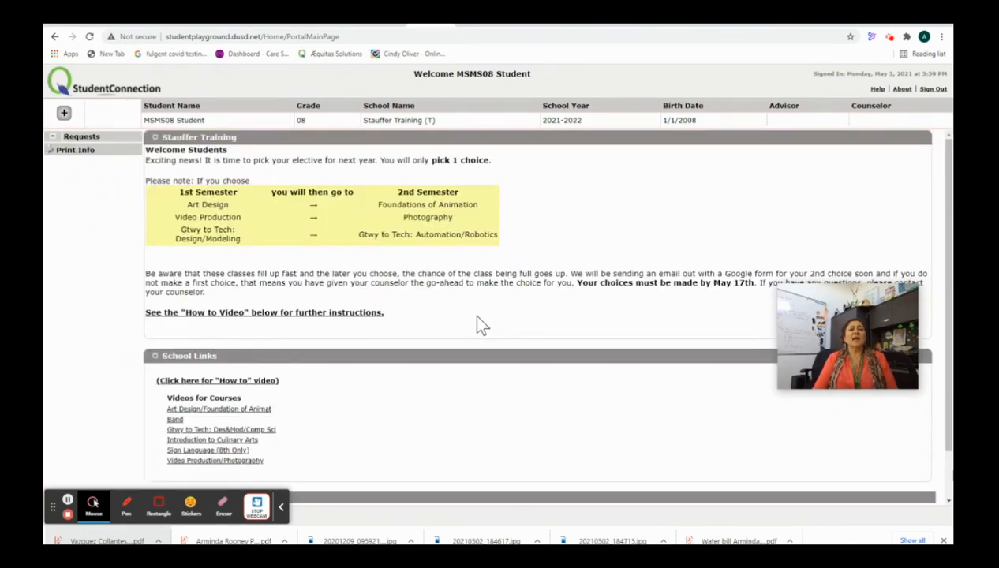
{"action": "scroll", "scroll_direction": "down", "scroll_amount": 3}
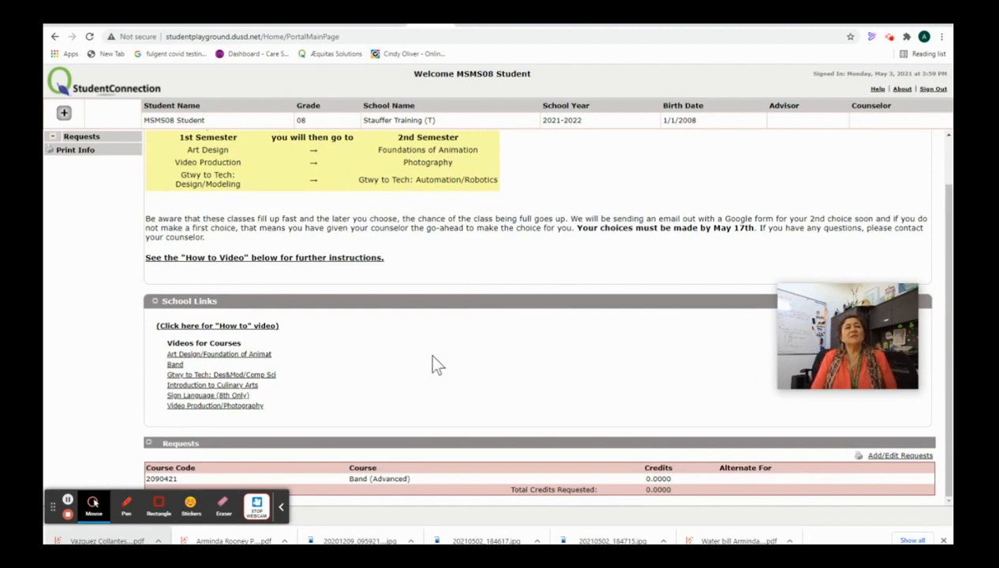
{"action": "mouse_move", "coordinate": [420, 387]}
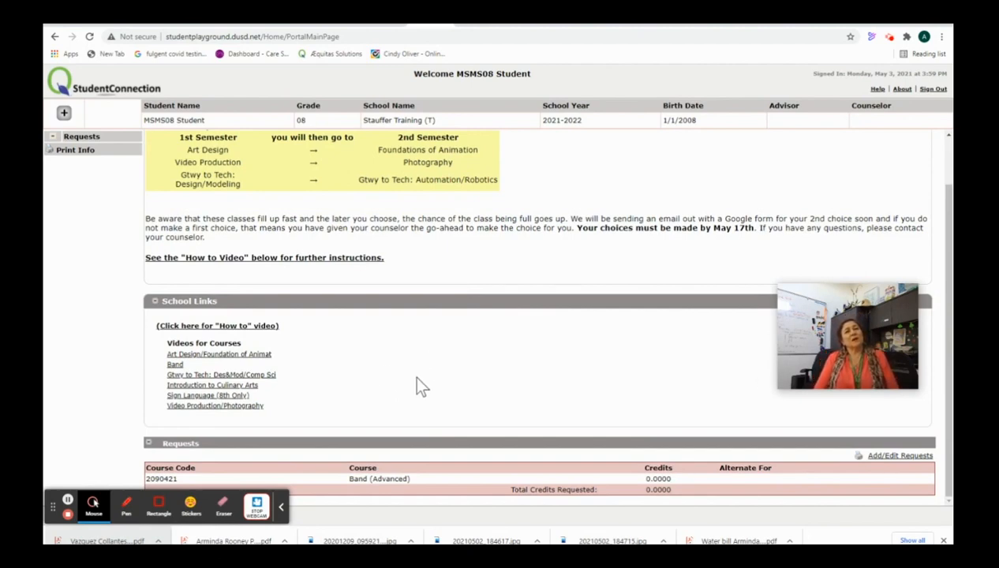
{"action": "mouse_move", "coordinate": [441, 360]}
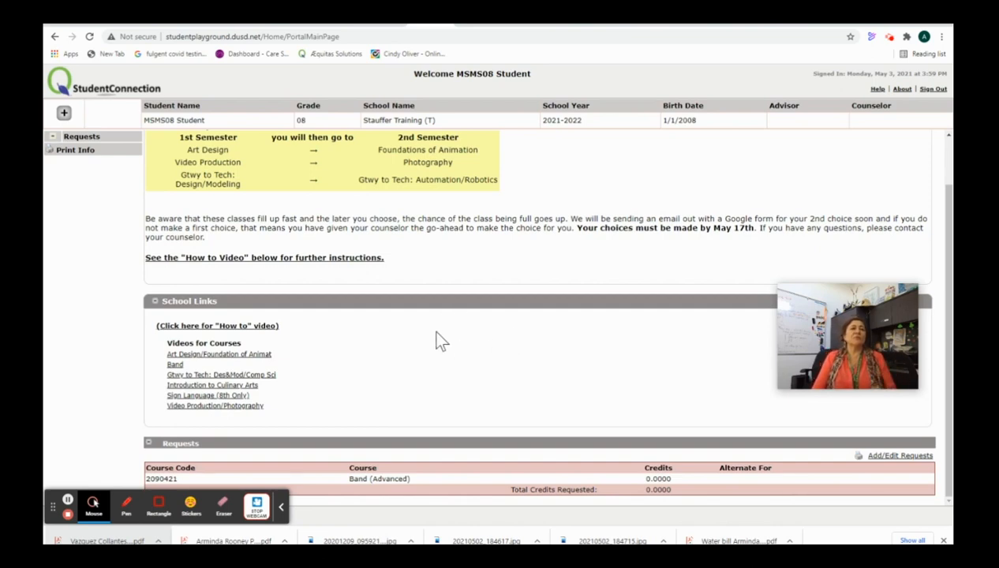
{"action": "mouse_move", "coordinate": [471, 356]}
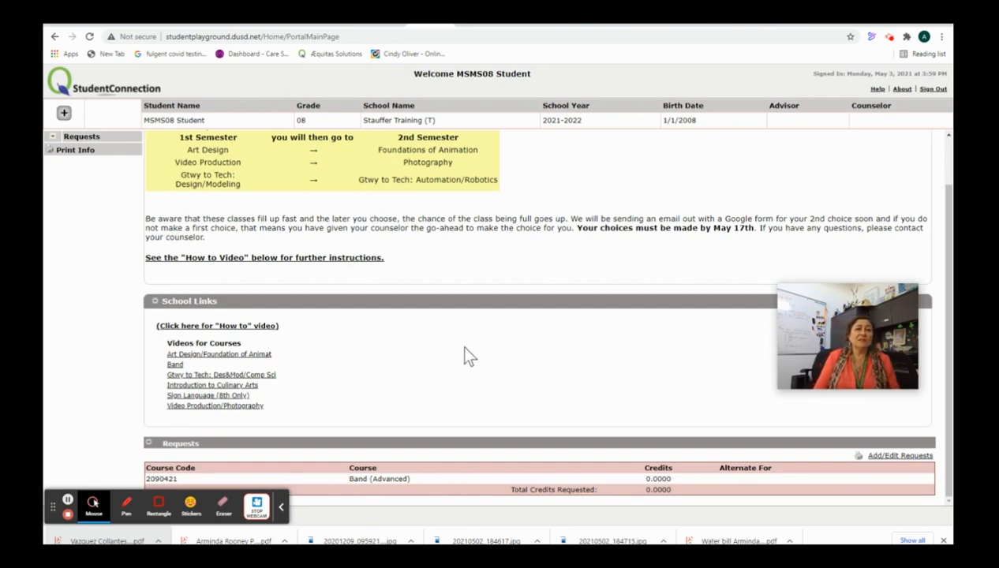